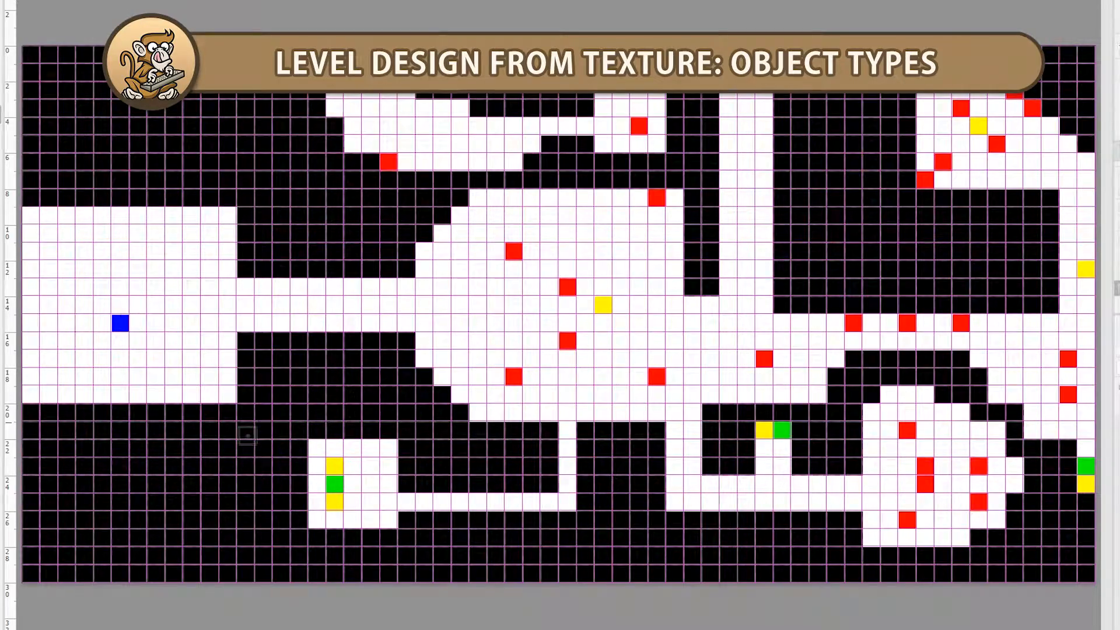
Step: Check the 'Player Position: 2, 2' Console log and pfPlayer's Transform position 40, 40
click(540, 33)
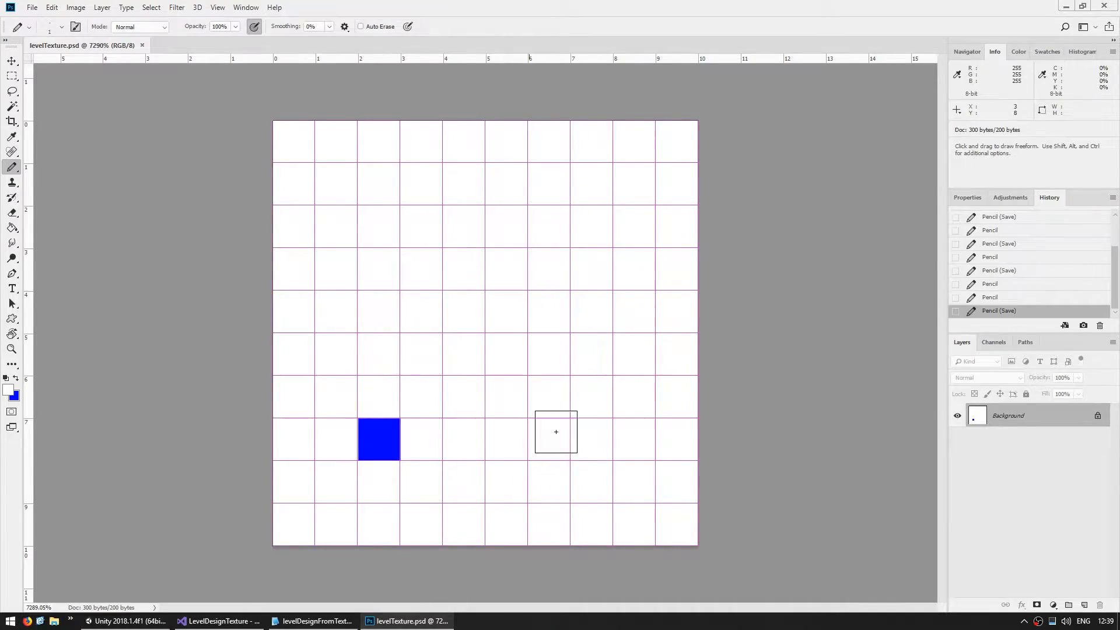
mouse_move(480, 276)
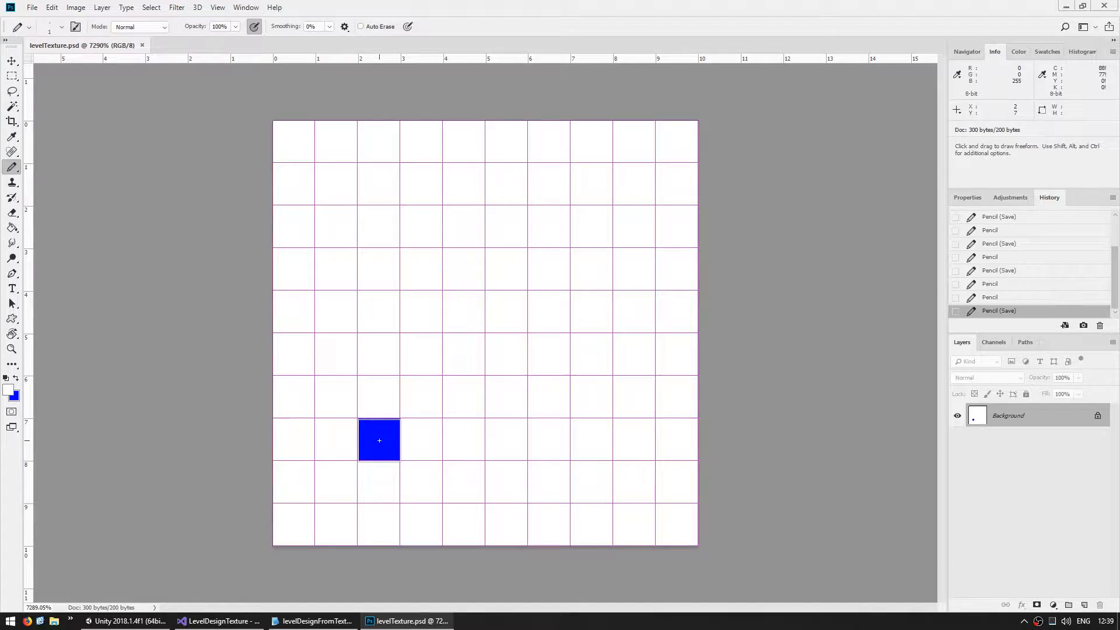
mouse_move(292, 525)
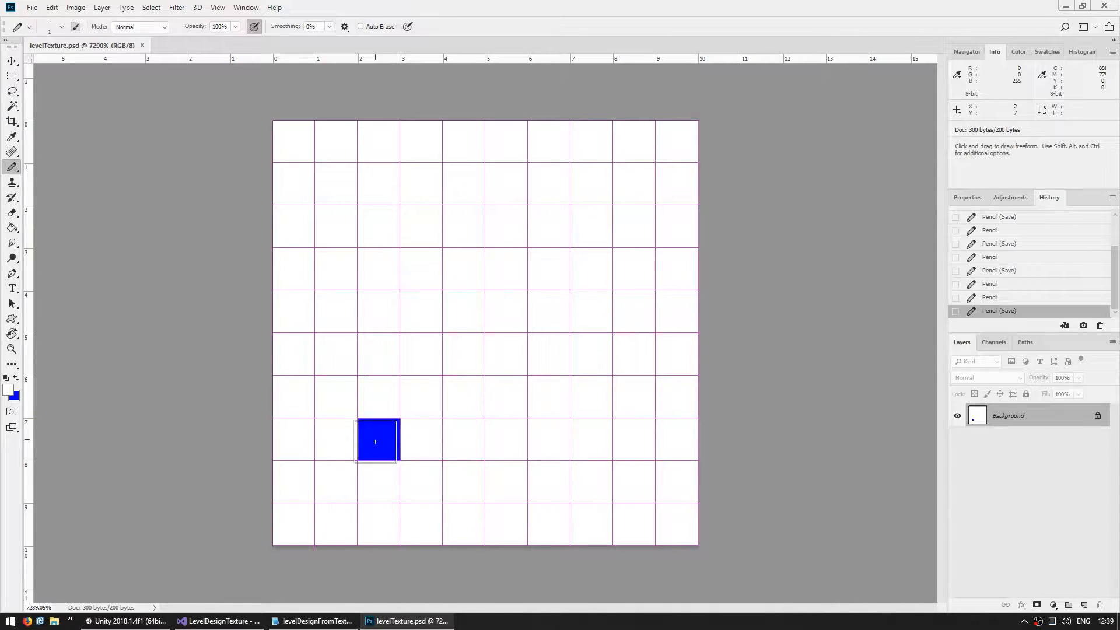
click(128, 621)
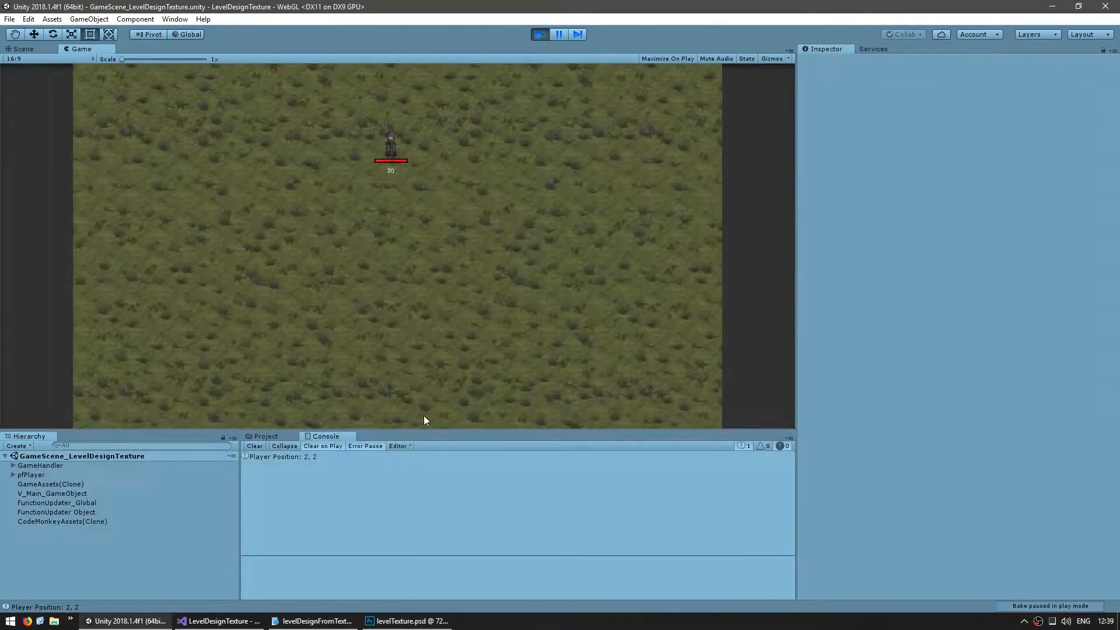
click(282, 456)
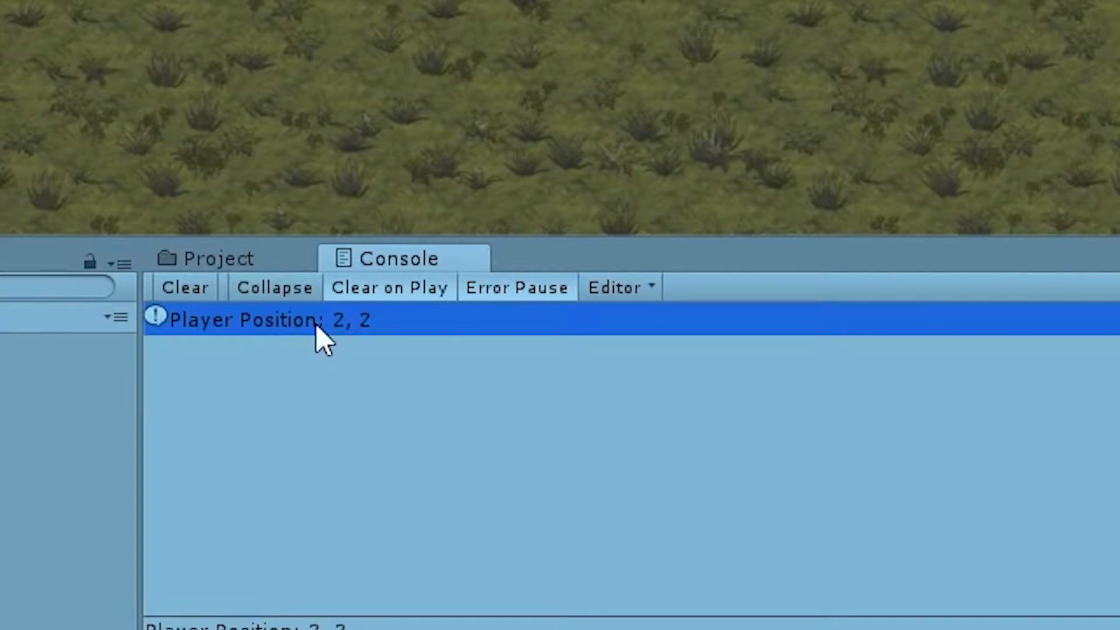
mouse_move(449, 442)
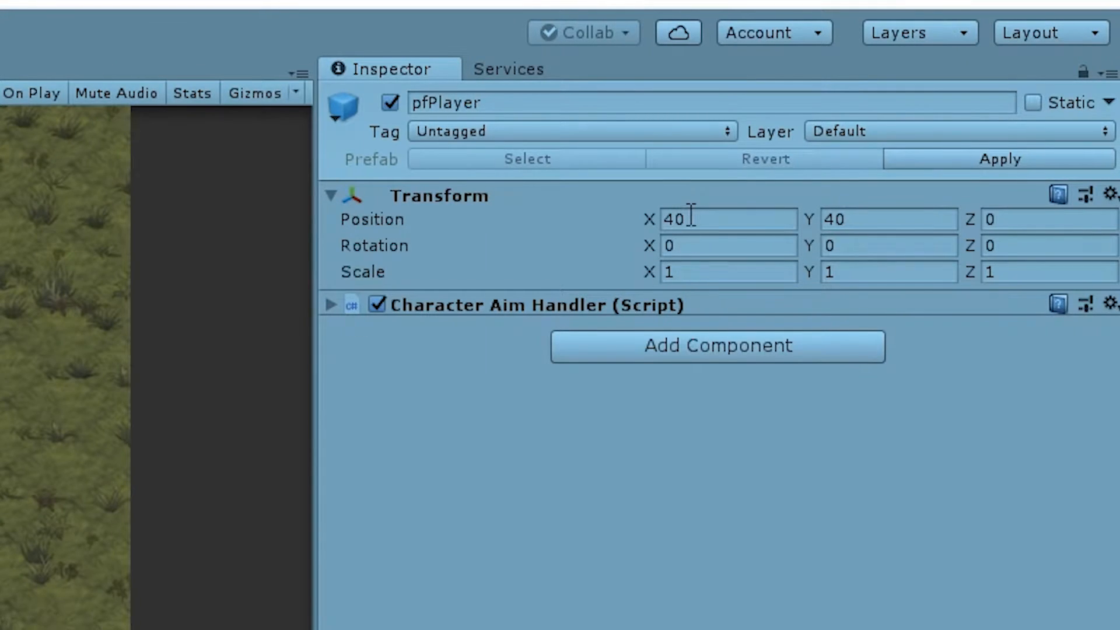
click(890, 219)
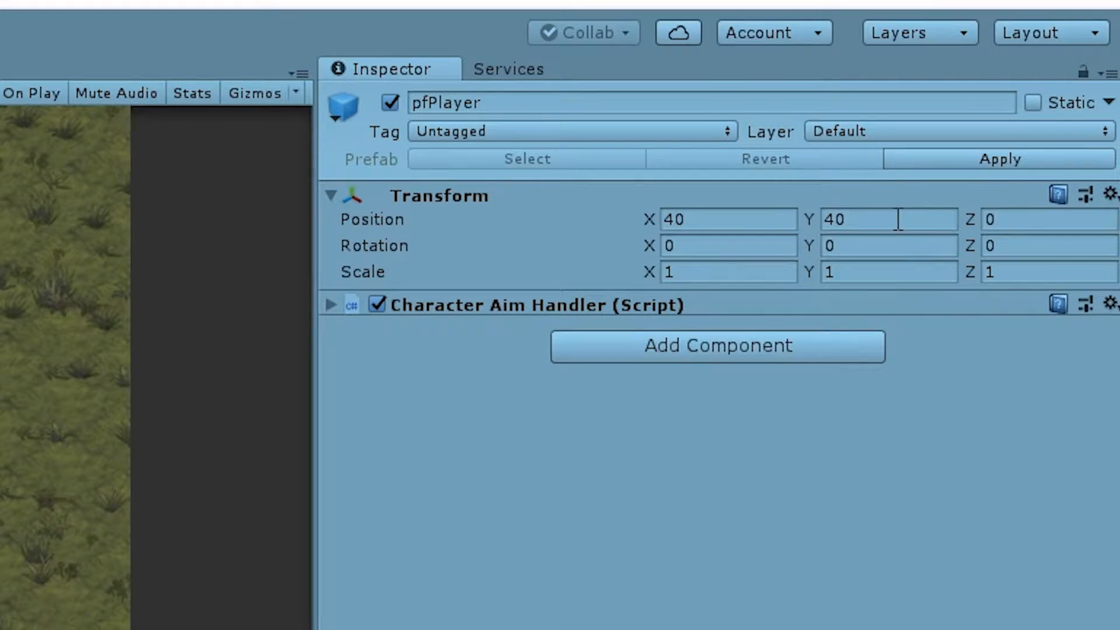
click(222, 621)
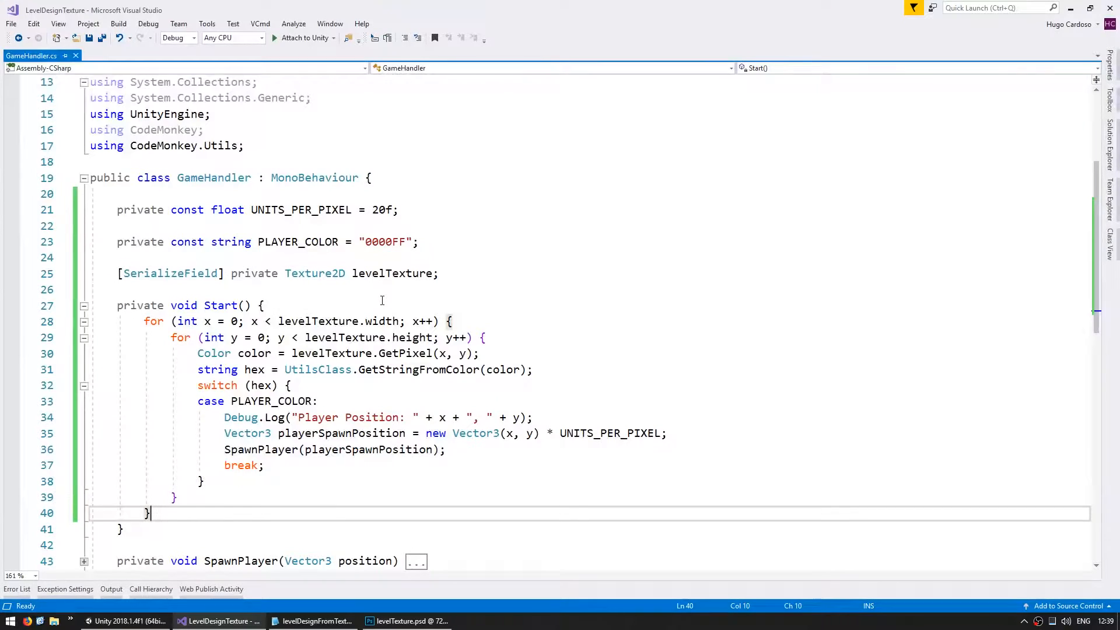
scroll(down, 3)
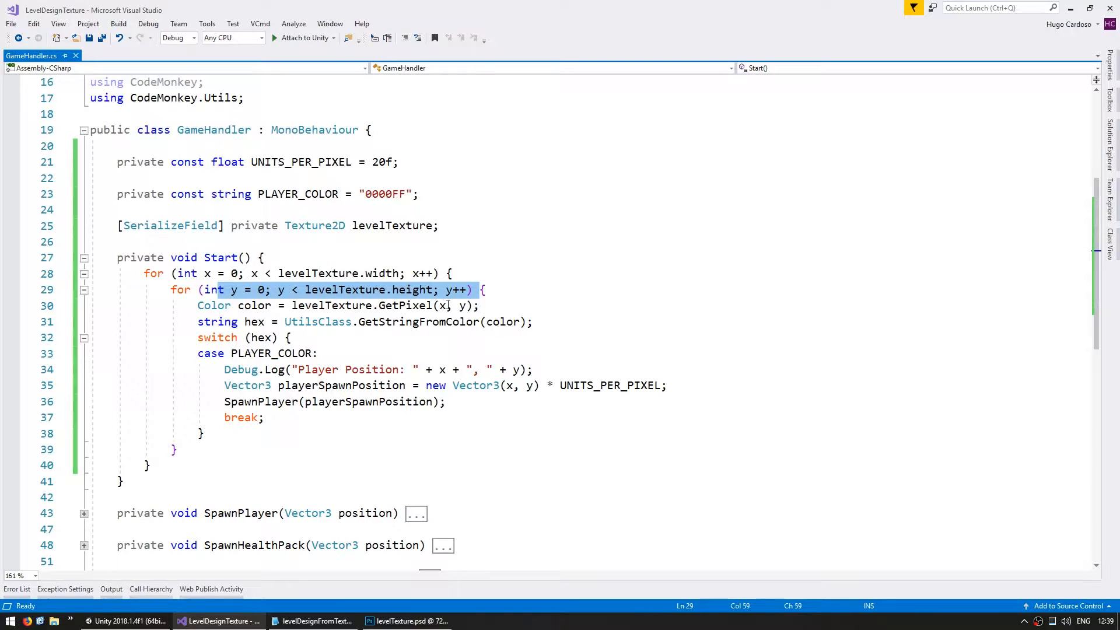
drag(214, 290, 224, 417)
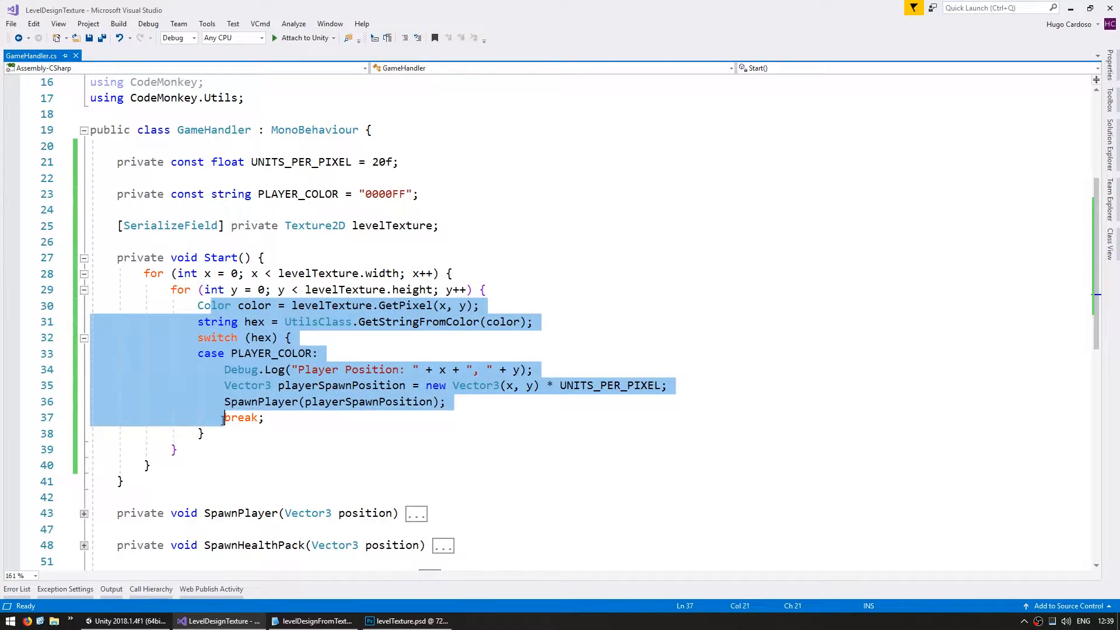
click(319, 353)
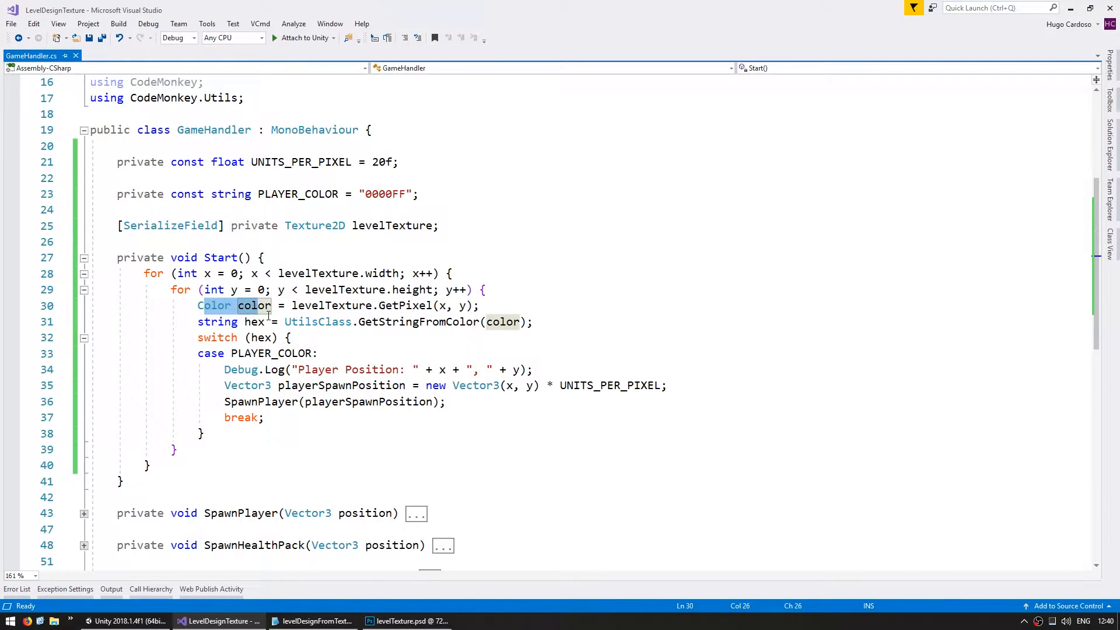
click(254, 321)
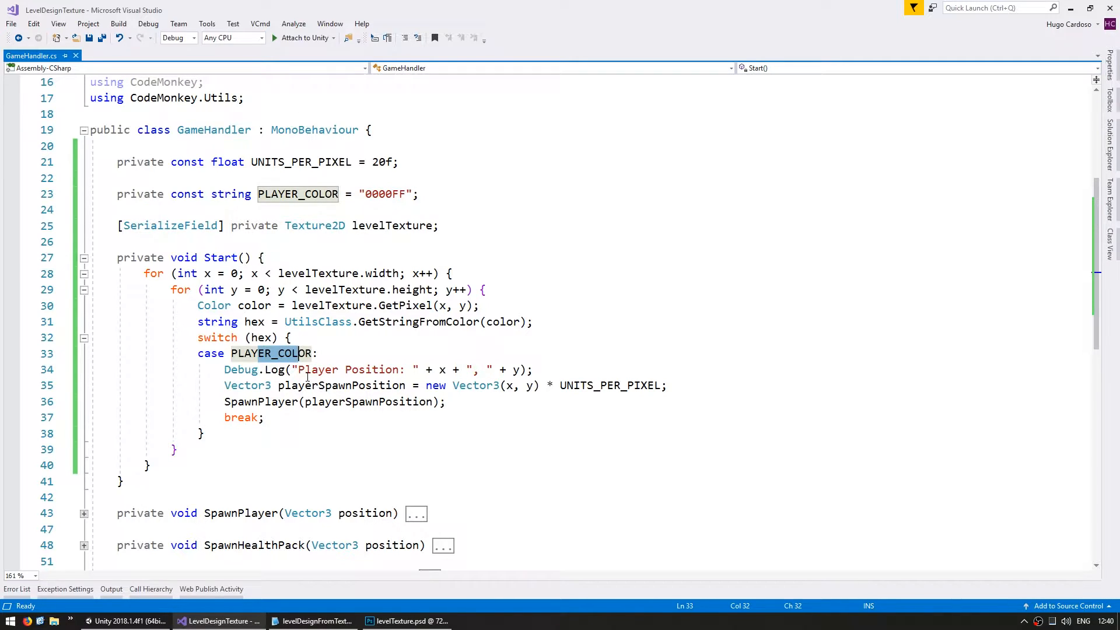
click(512, 369)
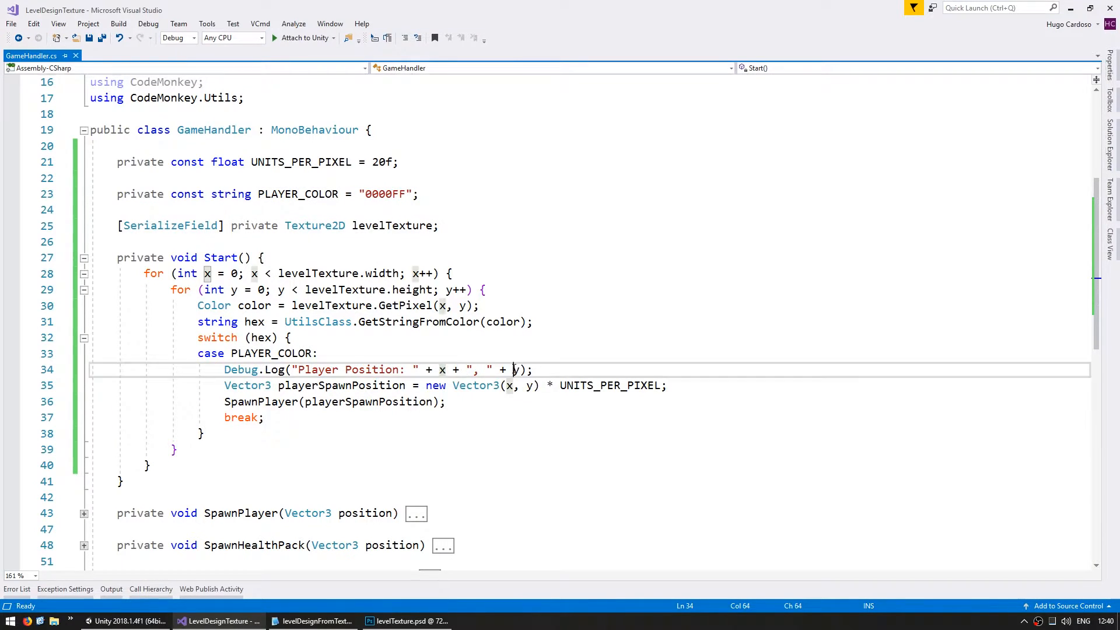
double_click(322, 385)
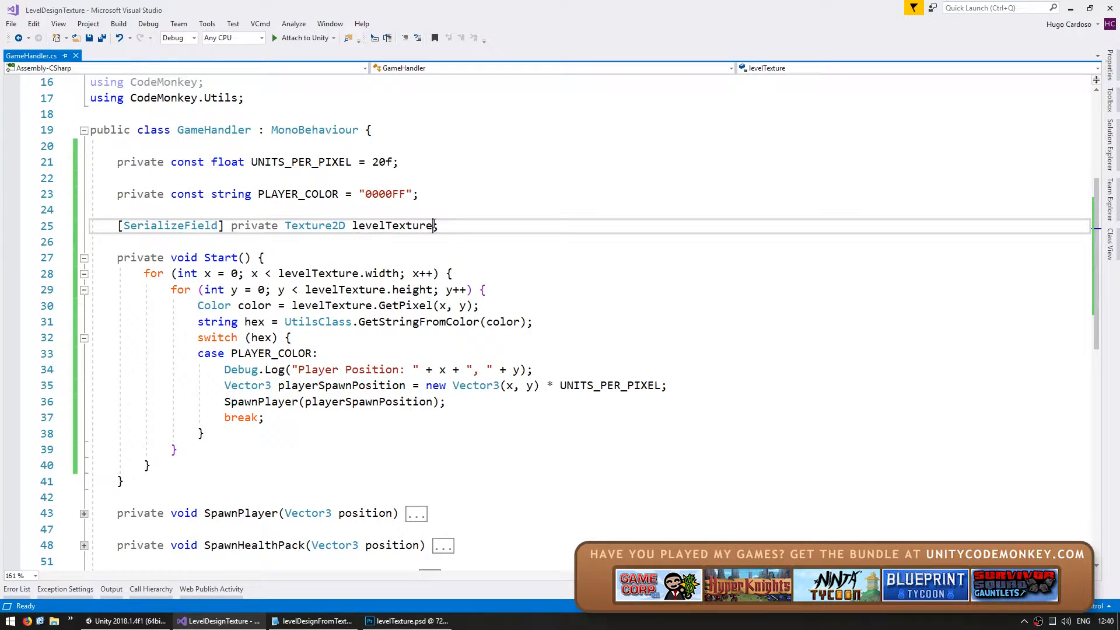
click(421, 193)
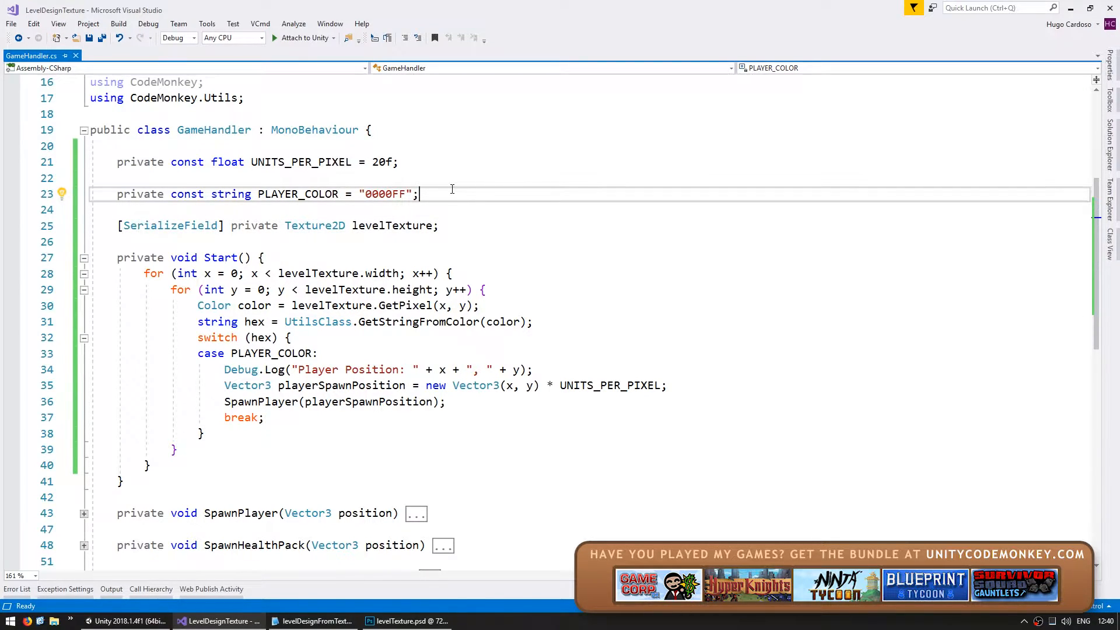
Step: Declare a private const string AMMO_COLOR with value "FFFF00"
text(private)
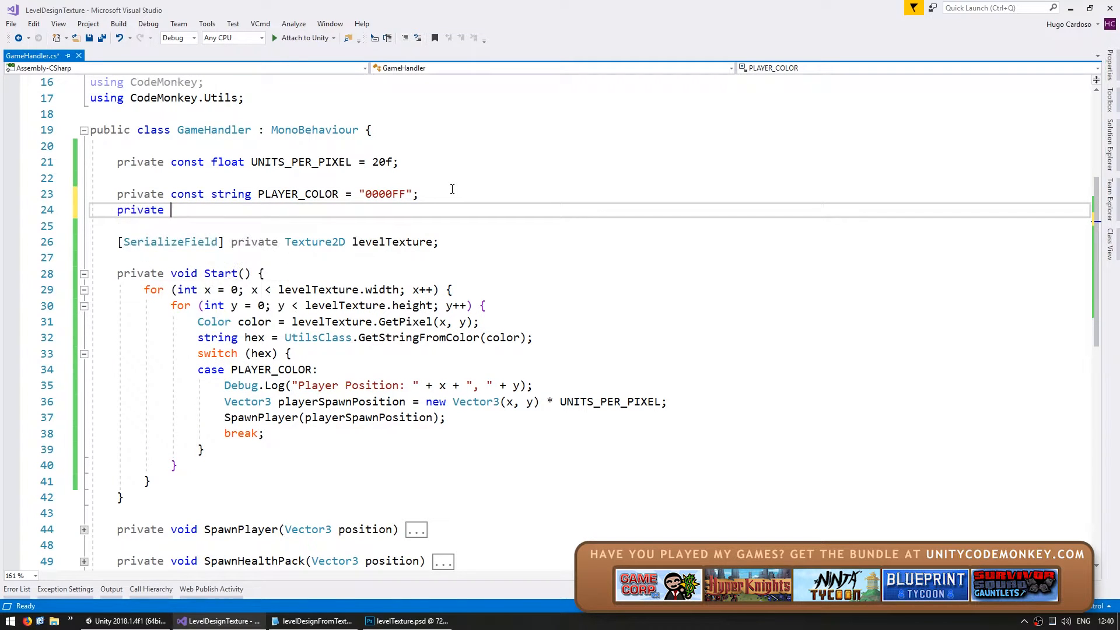
text(const string AMMO)
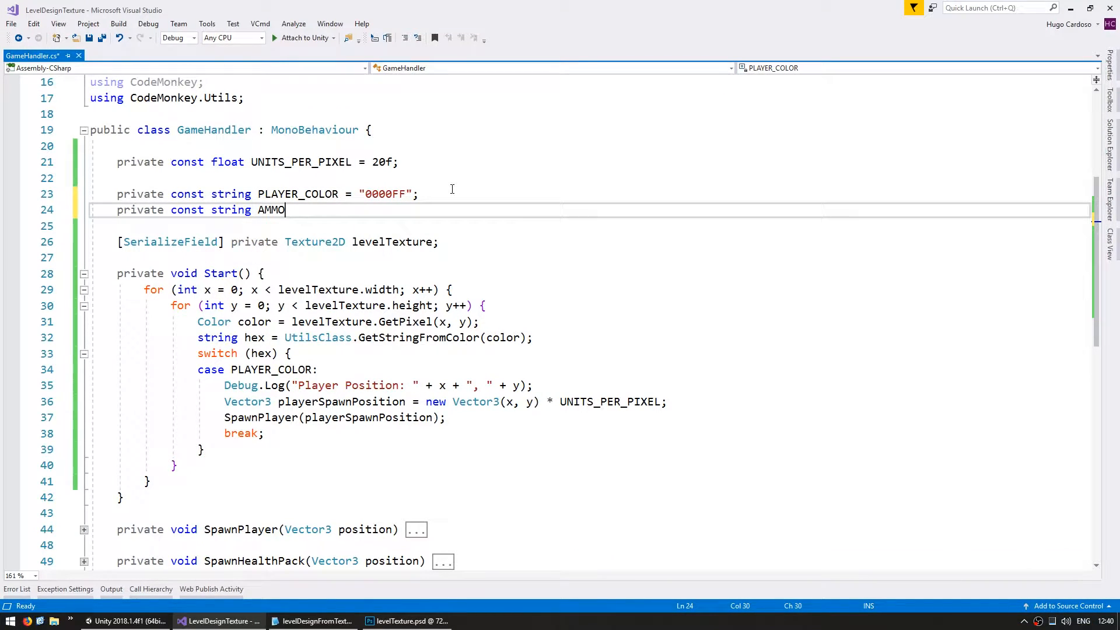
text(_COLOR = "";)
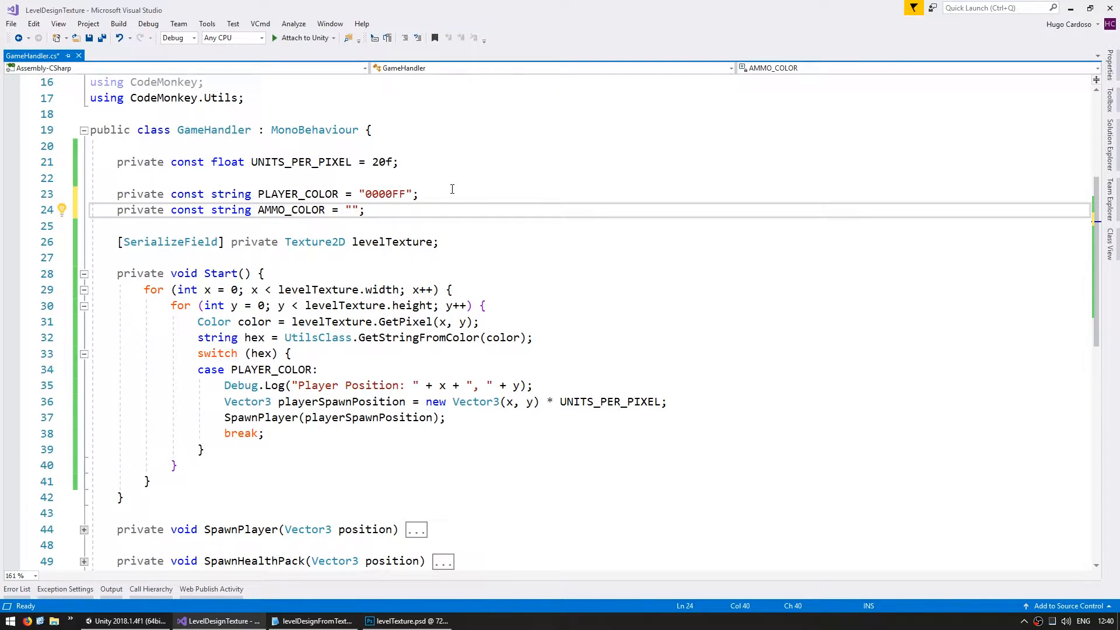
text(FFFF00)
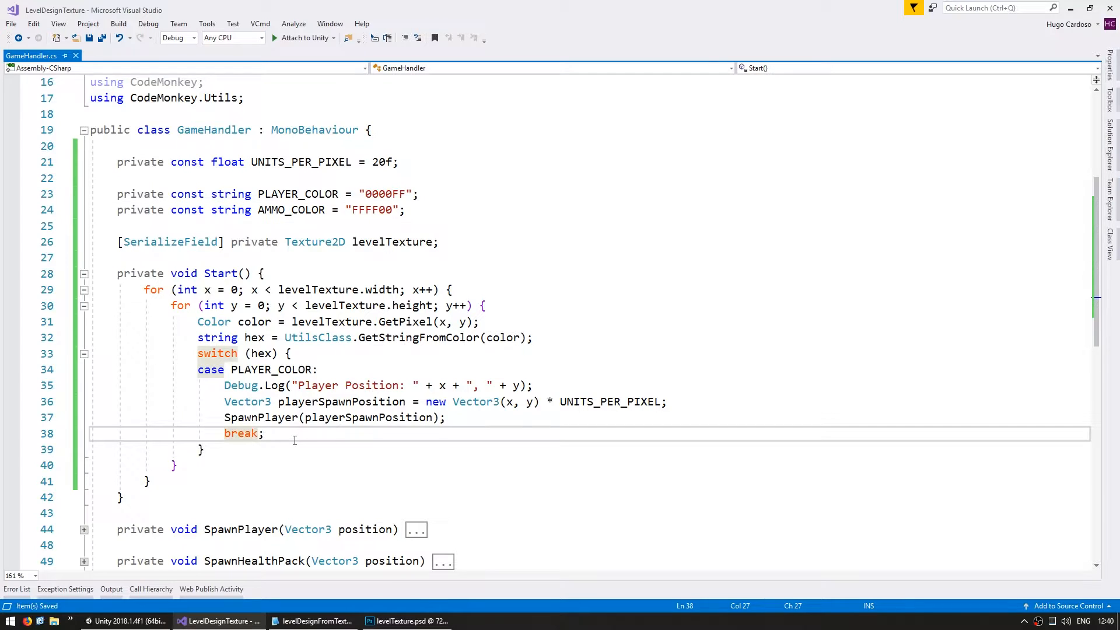
Step: Add an AMMO_COLOR switch case that calls SpawnAmmoPack()
text(case)
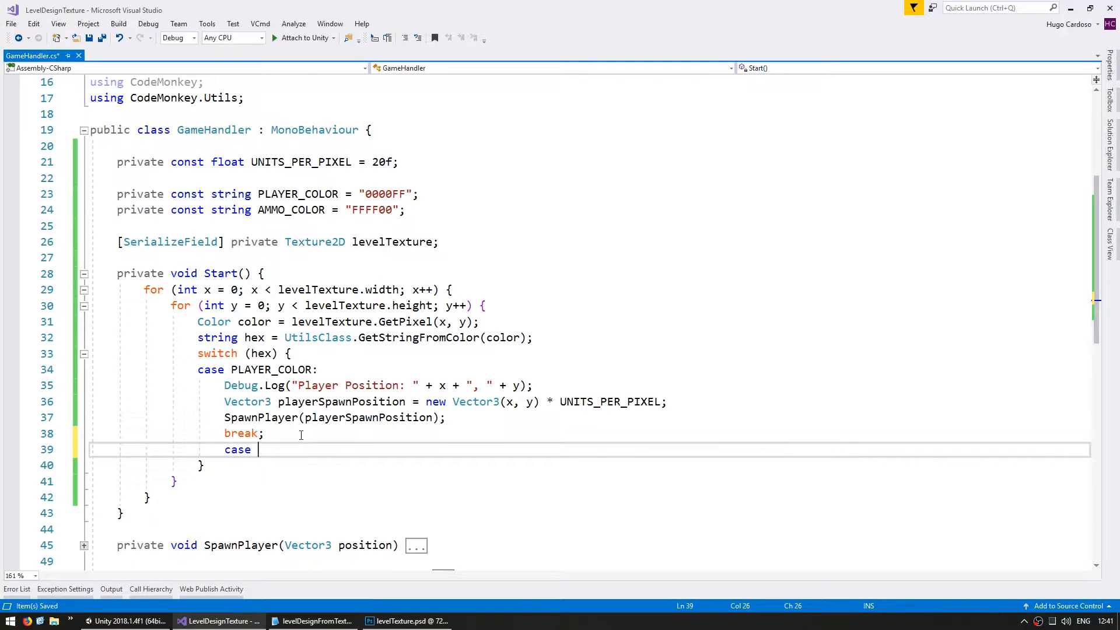
text(AMMO_COLOR:)
text(break;)
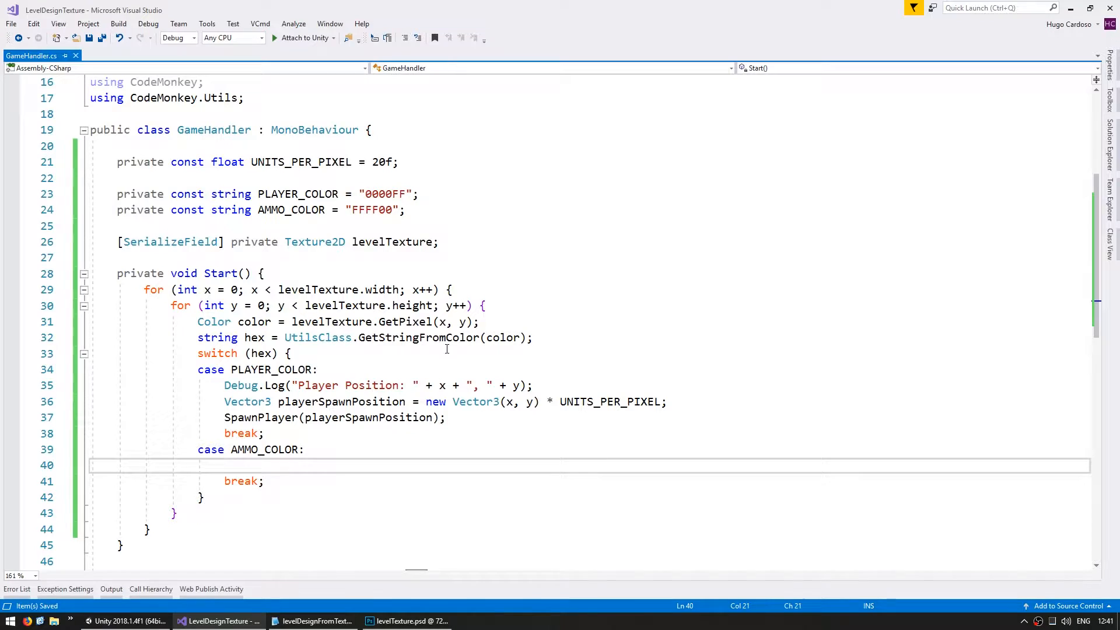
text(Spawn)
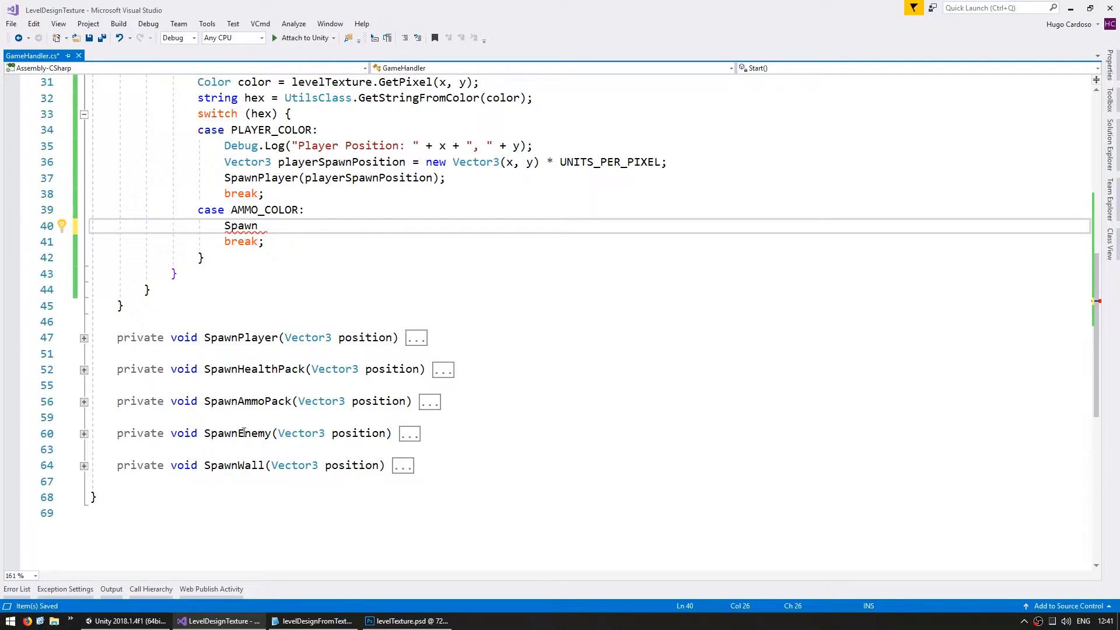
text(A)
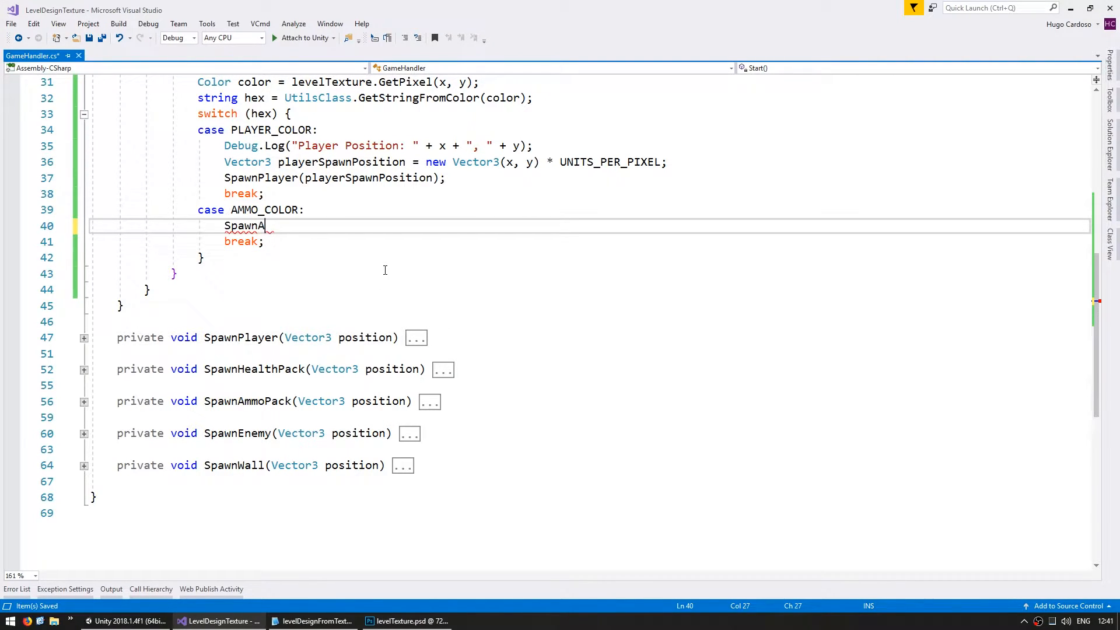
text(mmoPack();)
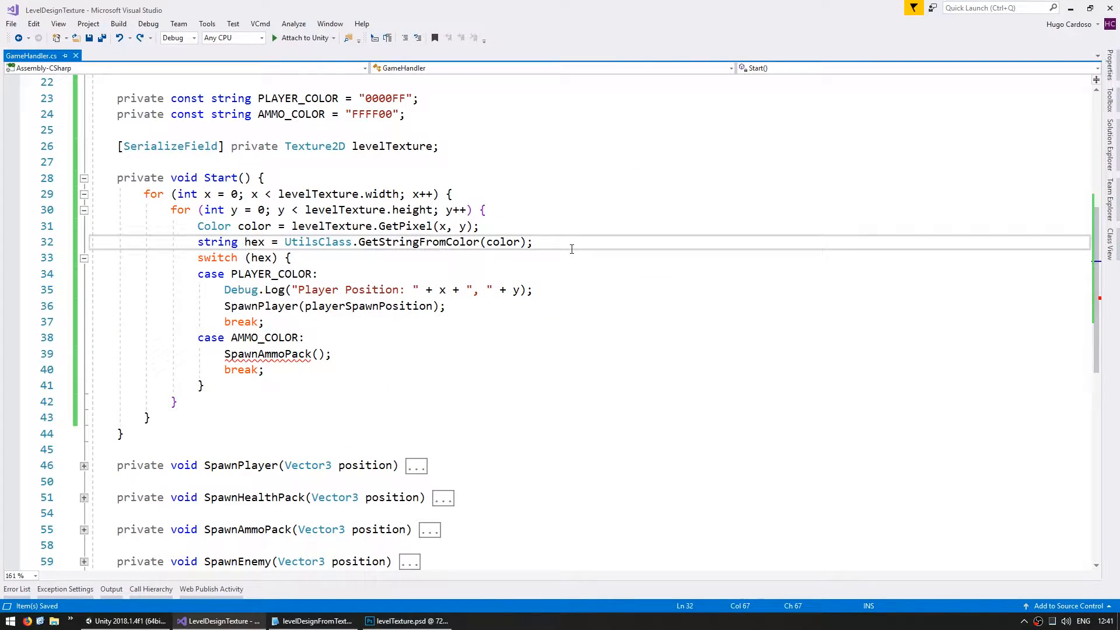
Step: Compute one shared scaled position before the switch and pass it to both spawn calls
text(Vector3 playerSpawnPosition = new Vector3(x, y) * UNITS_PER_PIXEL;)
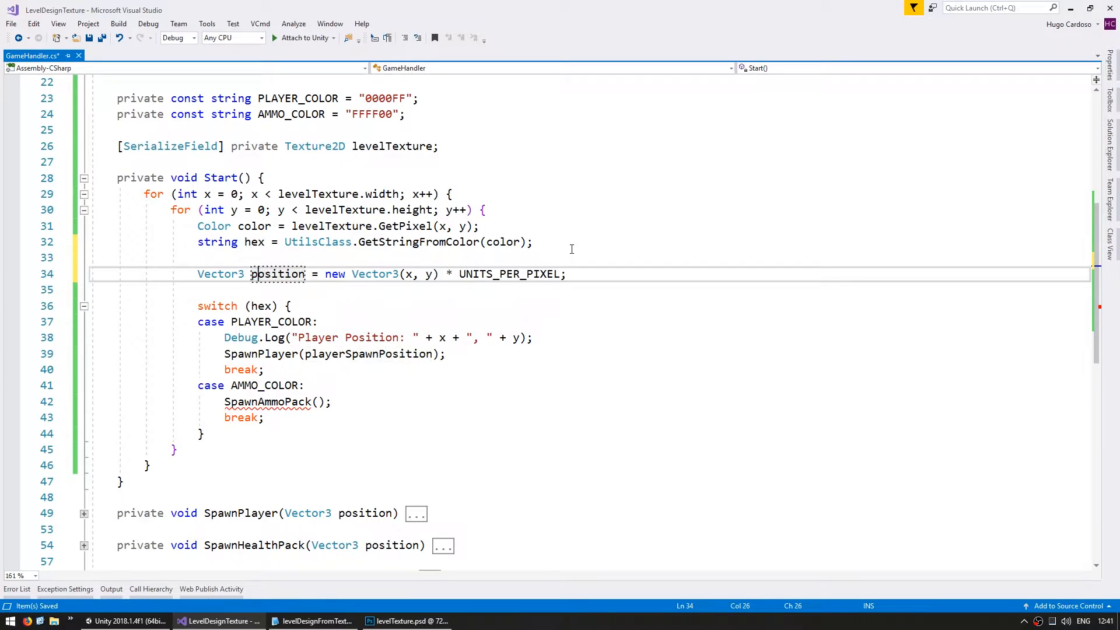
click(478, 274)
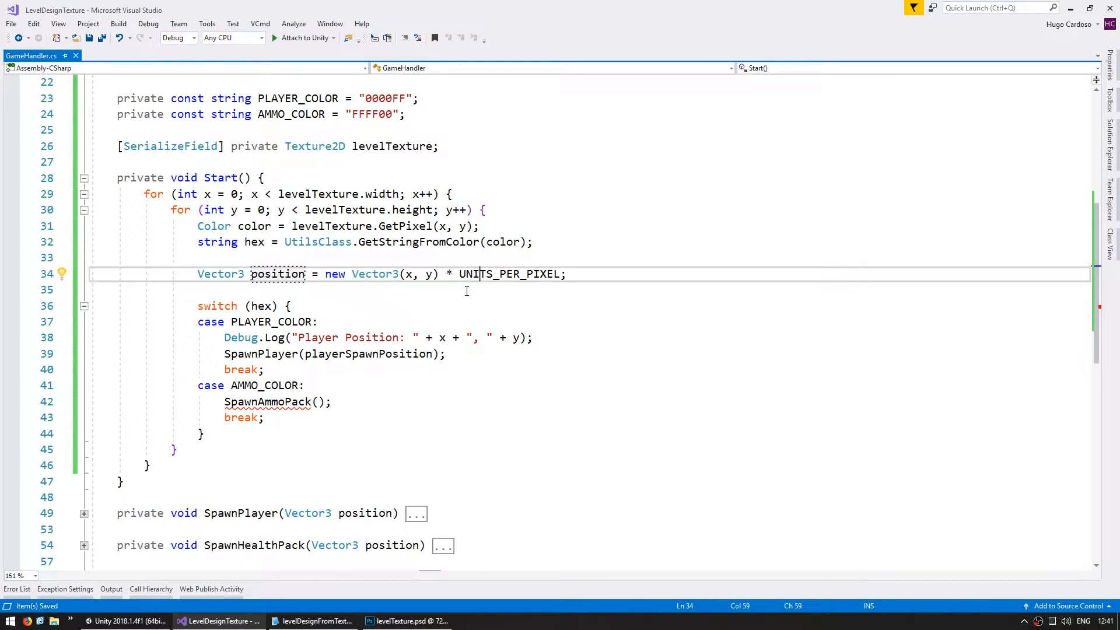
double_click(278, 273)
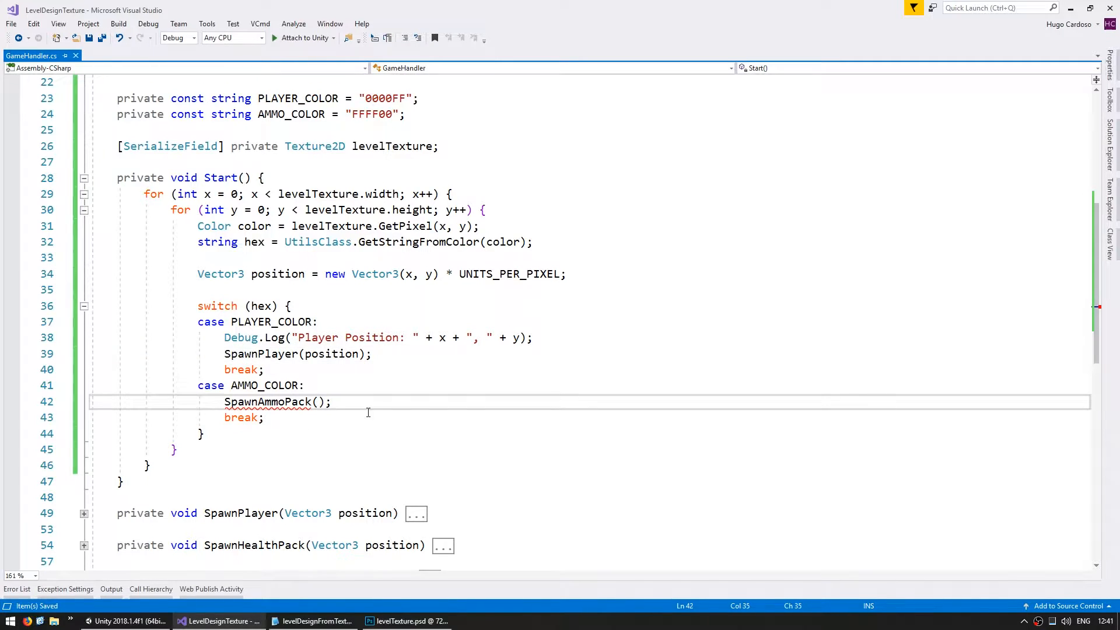
text(position)
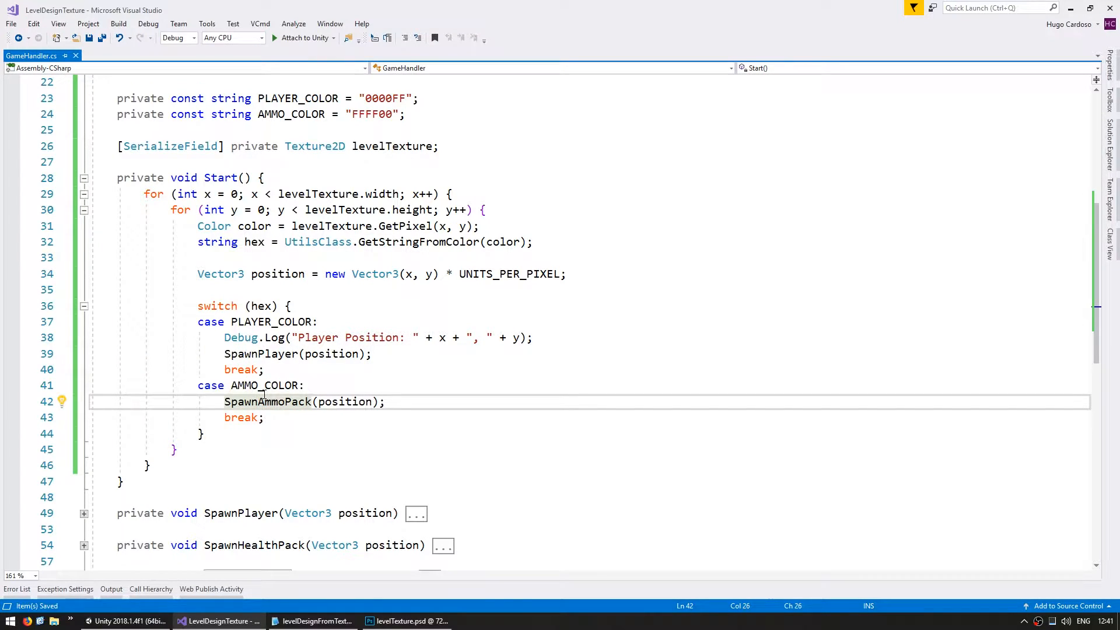
mouse_move(424, 437)
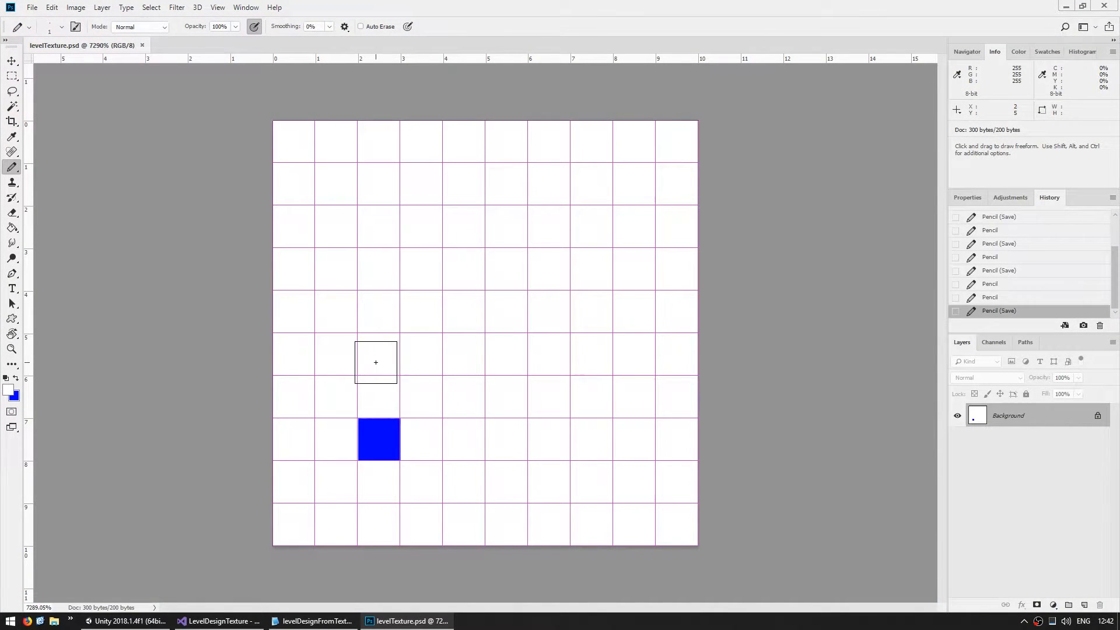
Step: Set the foreground colour to yellow ffff00 and paint the ammo pixel beside the blue one
click(8, 392)
text(ffff00)
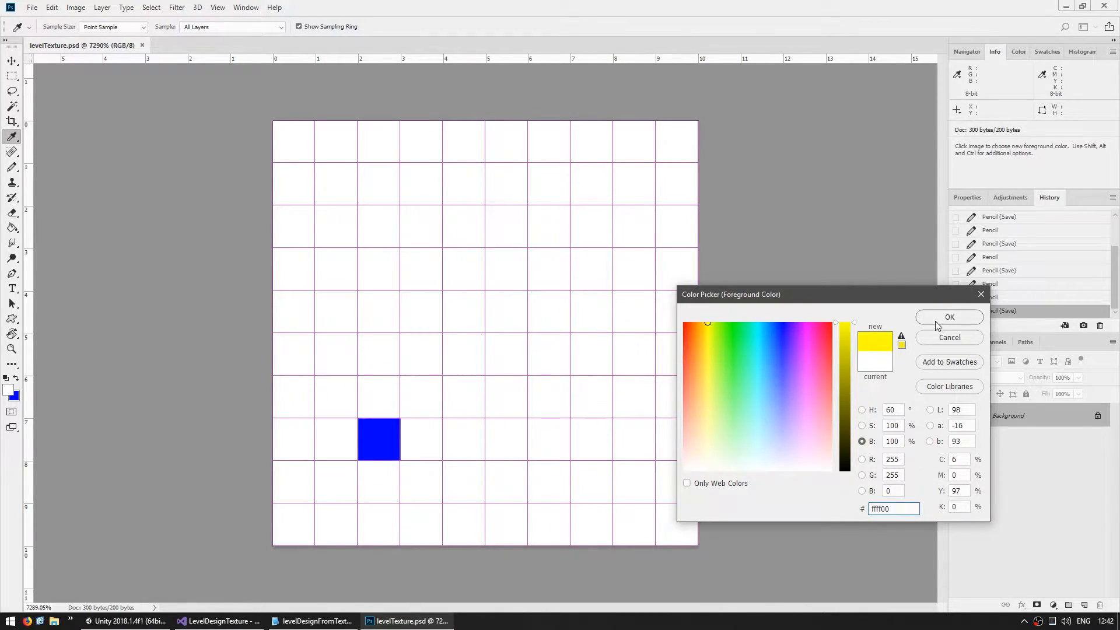
click(949, 317)
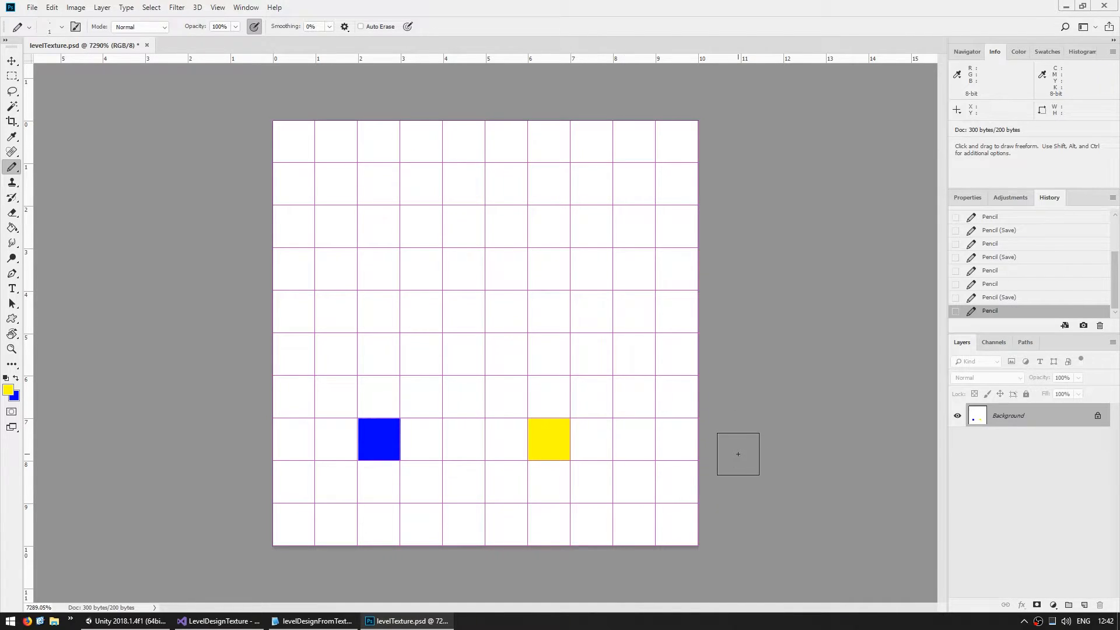
click(220, 621)
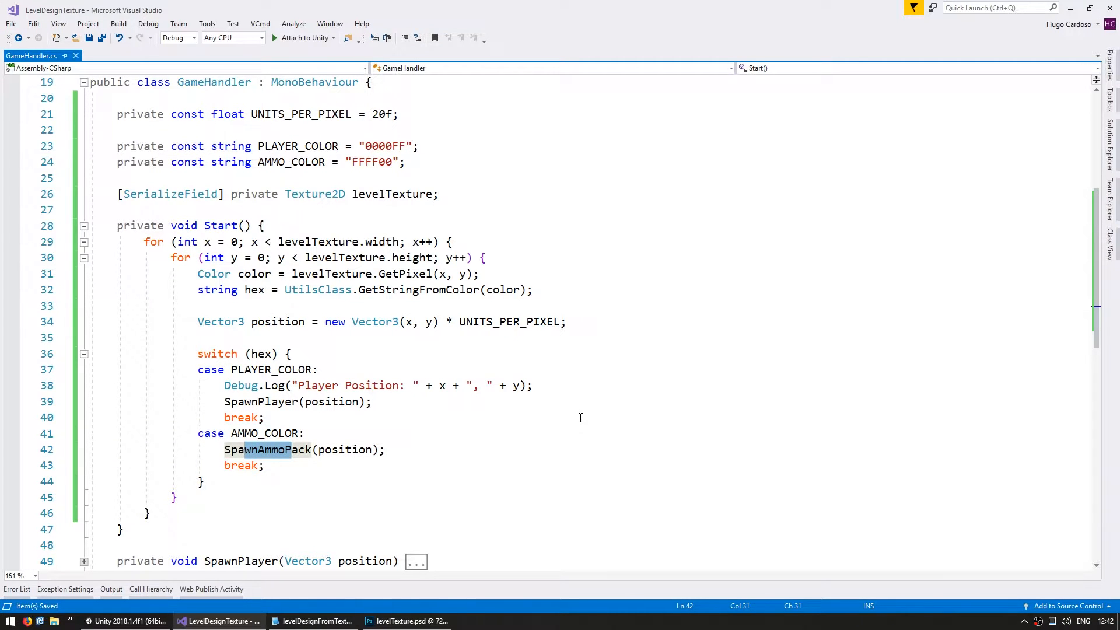
Step: Play the game in Unity to watch the player spawn, then return to the code
click(124, 620)
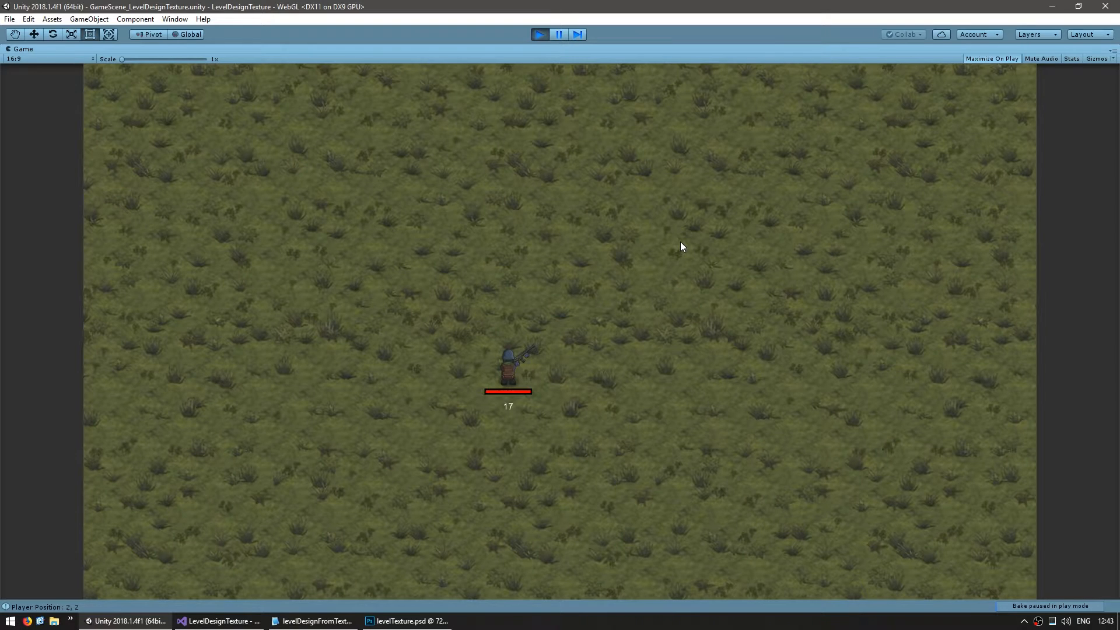
click(222, 620)
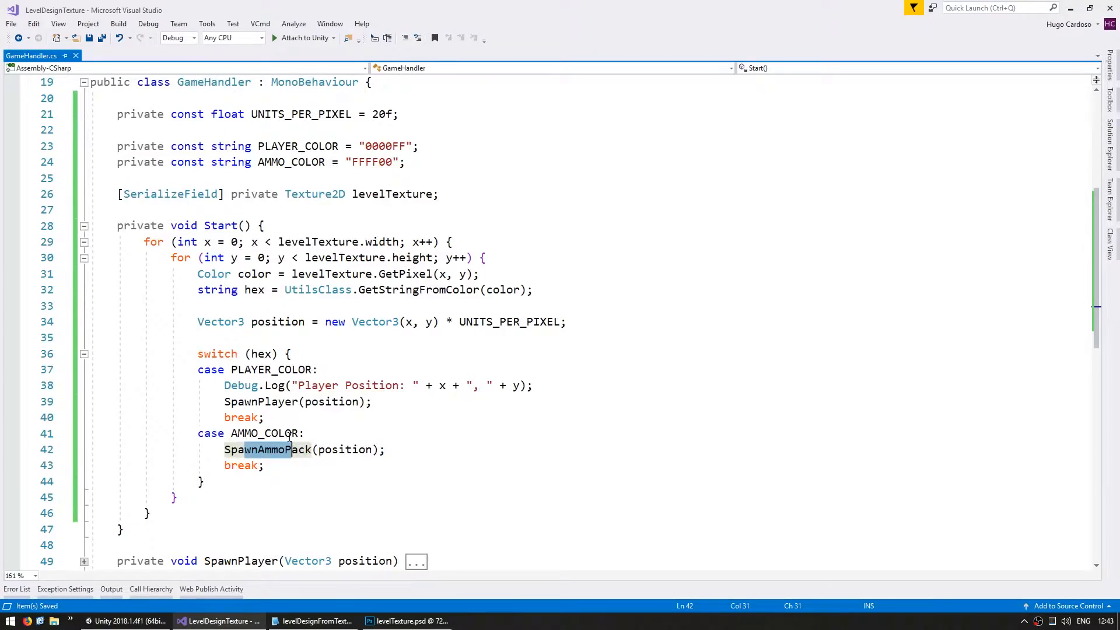
Step: Add HEALTH_COLOR 00FF00, ENEMY_COLOR FF0000 and WALL_COLOR 000000 constants
scroll(down, 3)
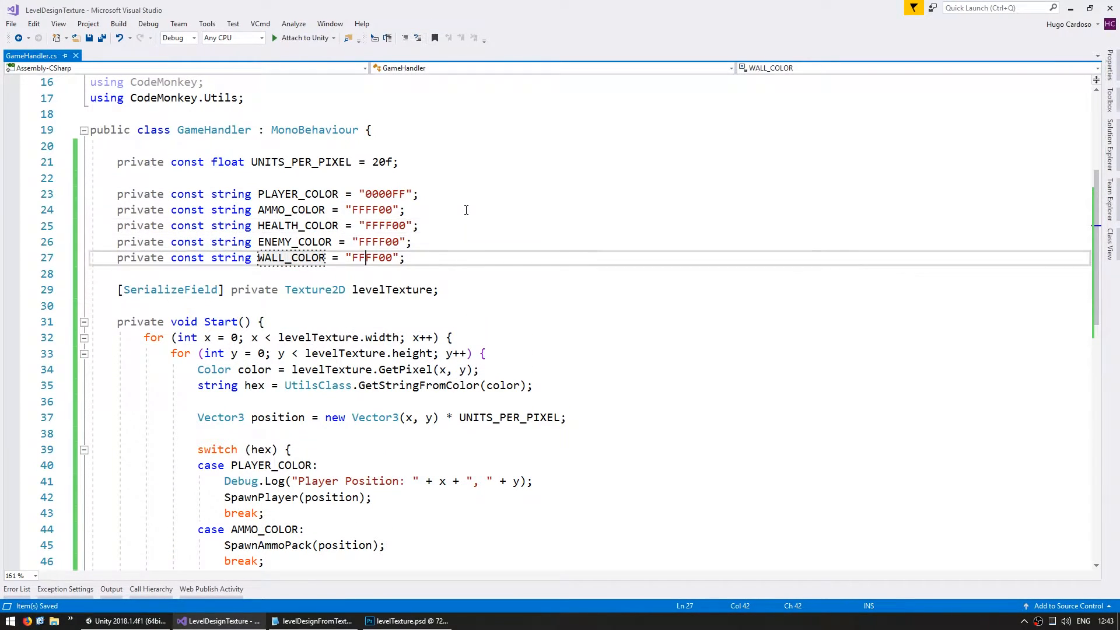
text(00)
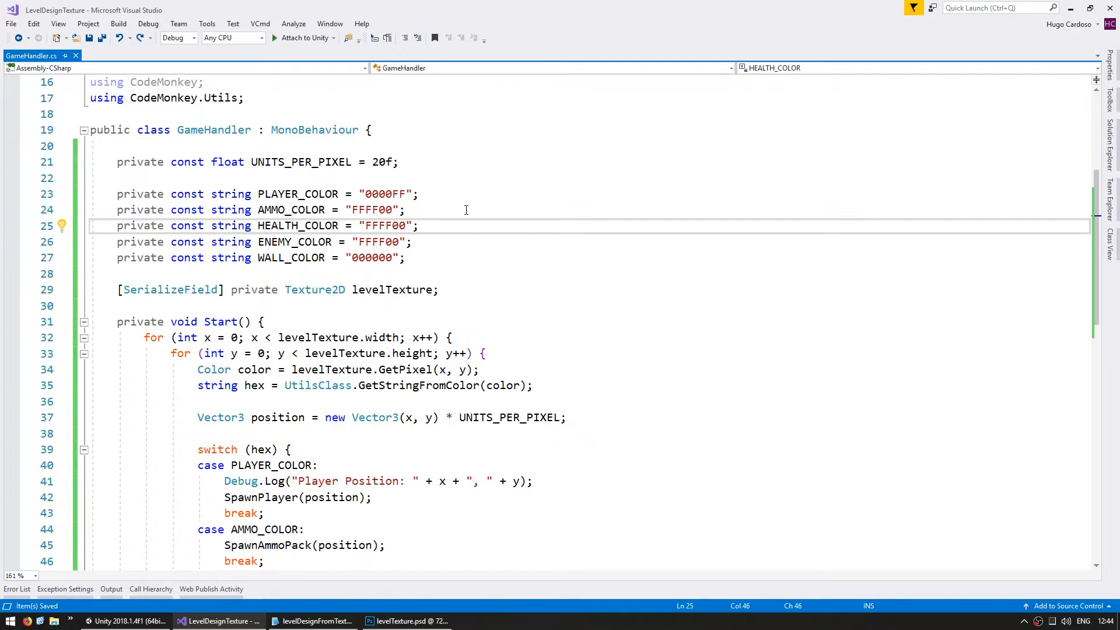
text(00)
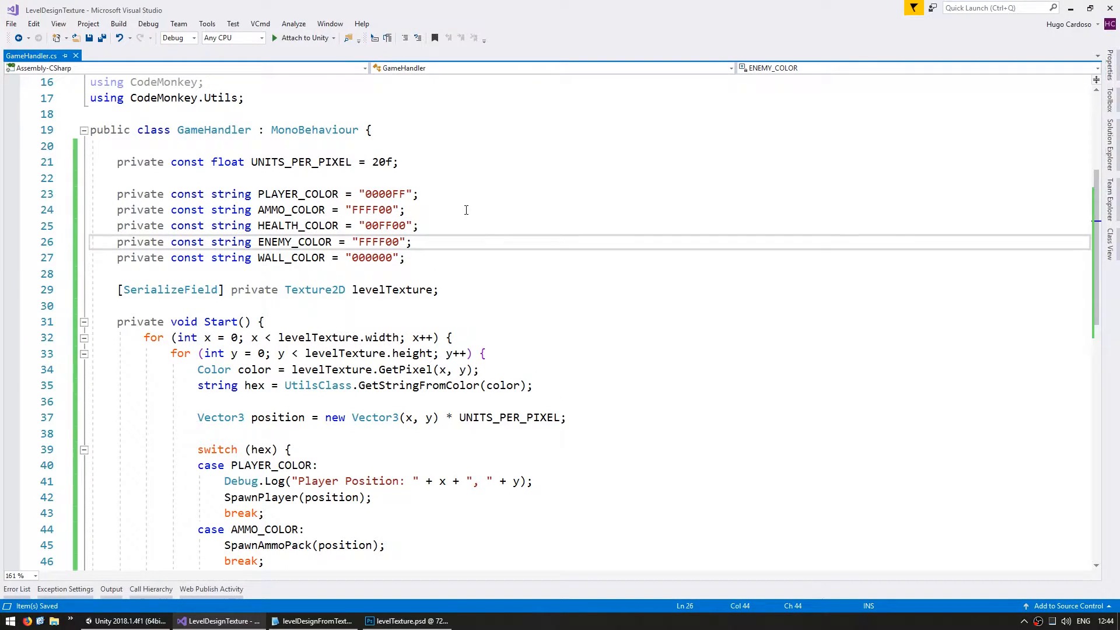
double_click(379, 242)
text(00)
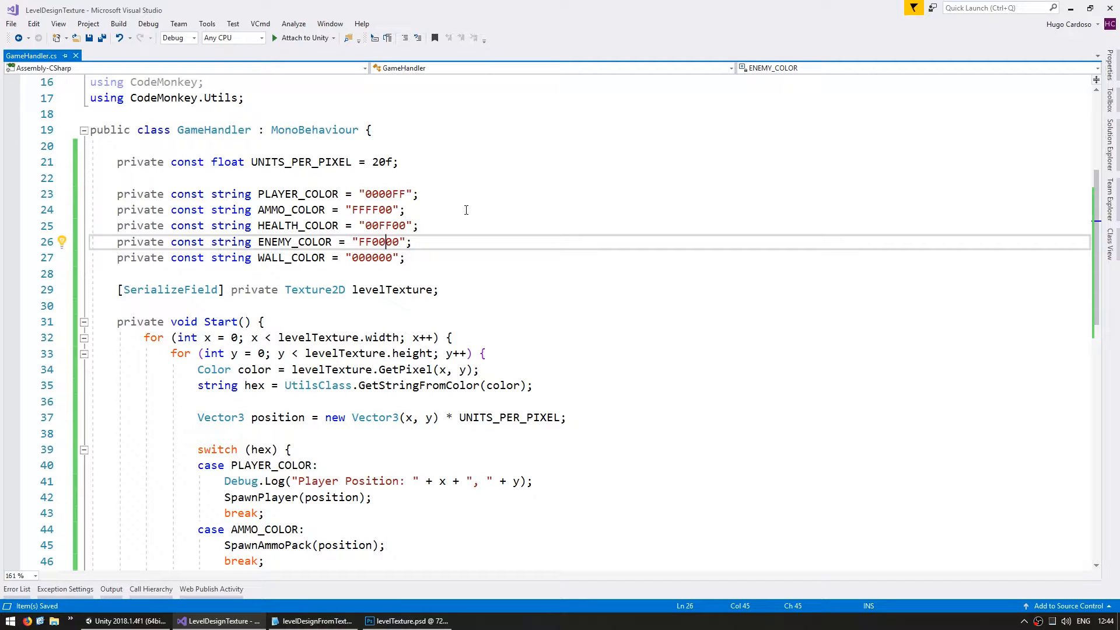
double_click(379, 241)
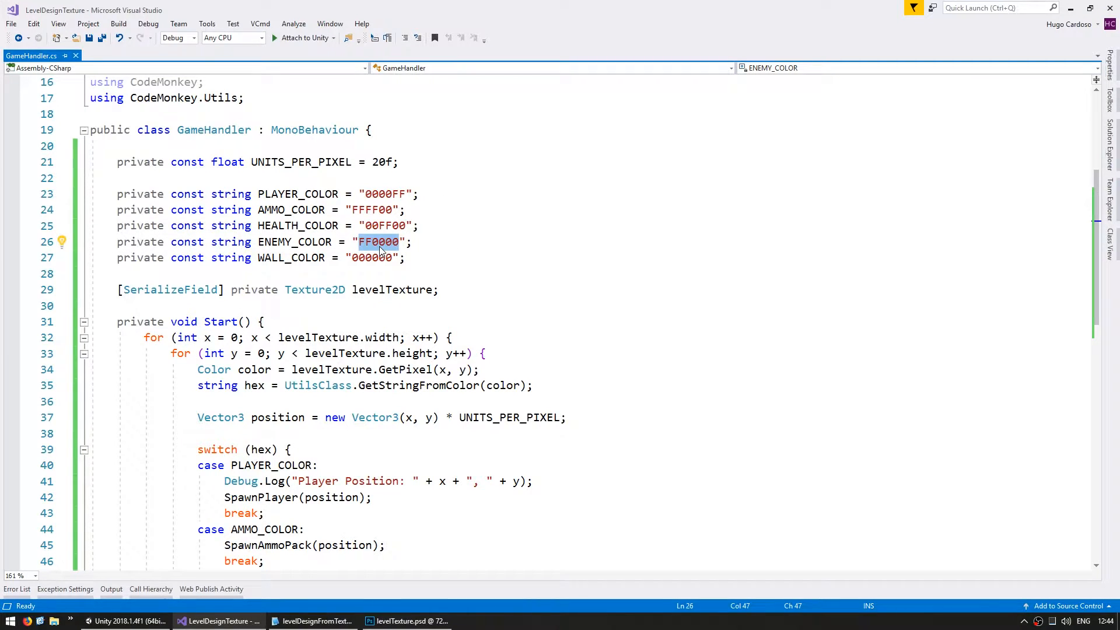
text(FF8)
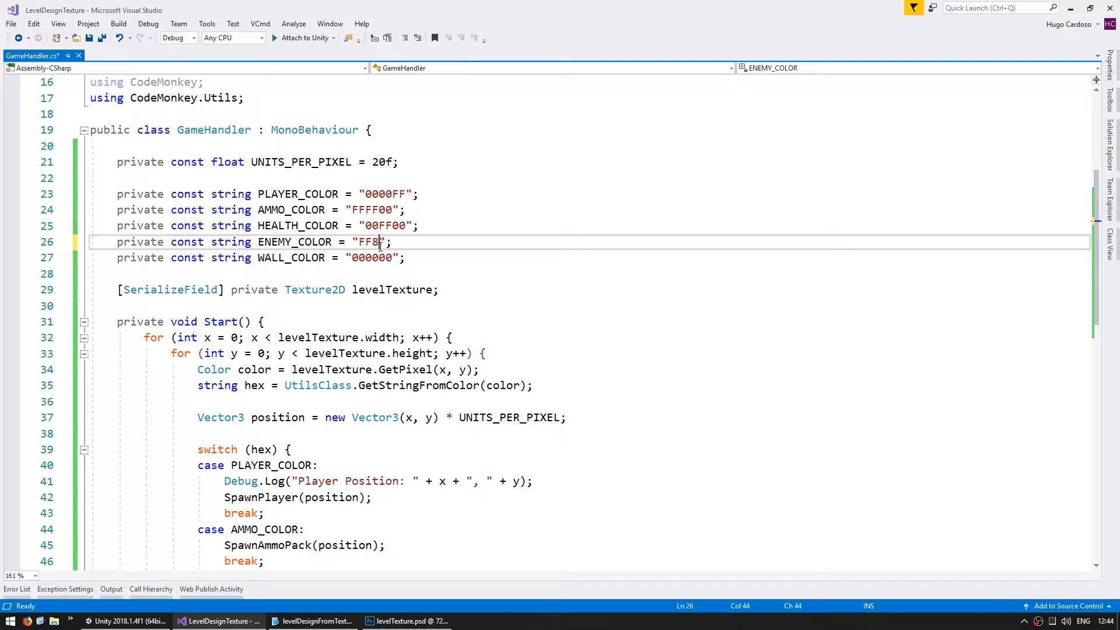
text(819)
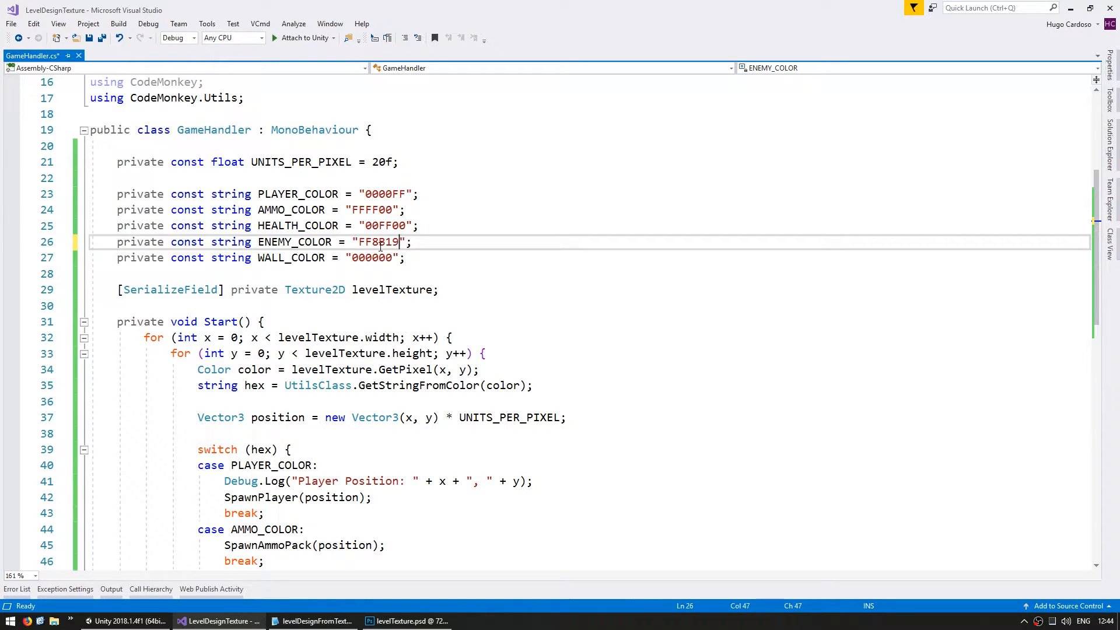
click(407, 621)
text(0000)
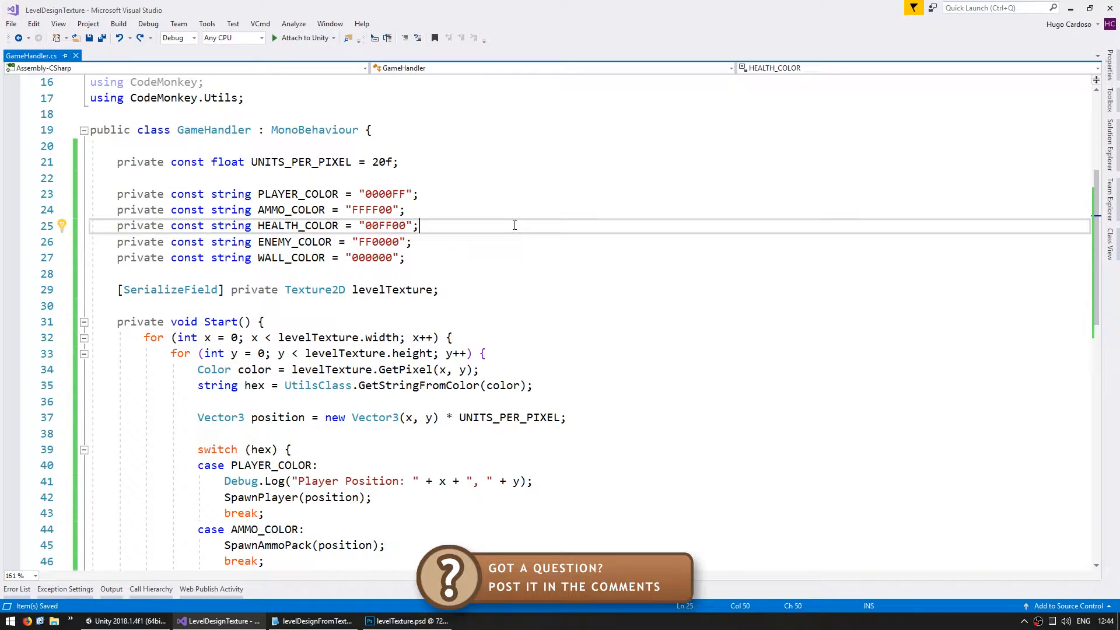
Step: Add switch cases calling SpawnHealthPack, SpawnEnemy and SpawnWall with the shared position
scroll(down, 3)
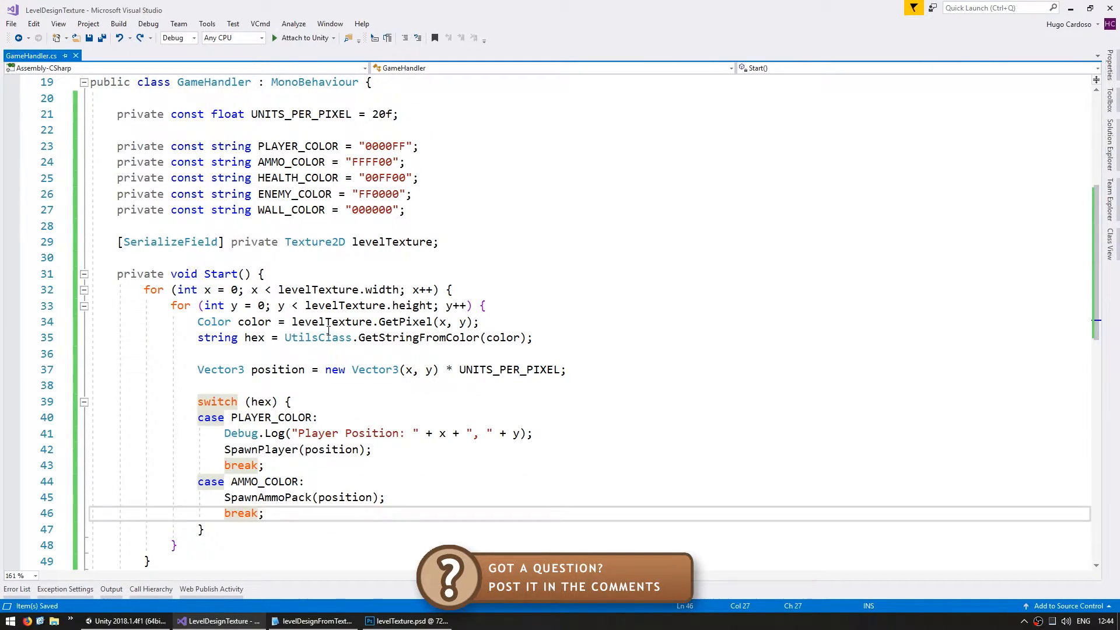
scroll(down, 3)
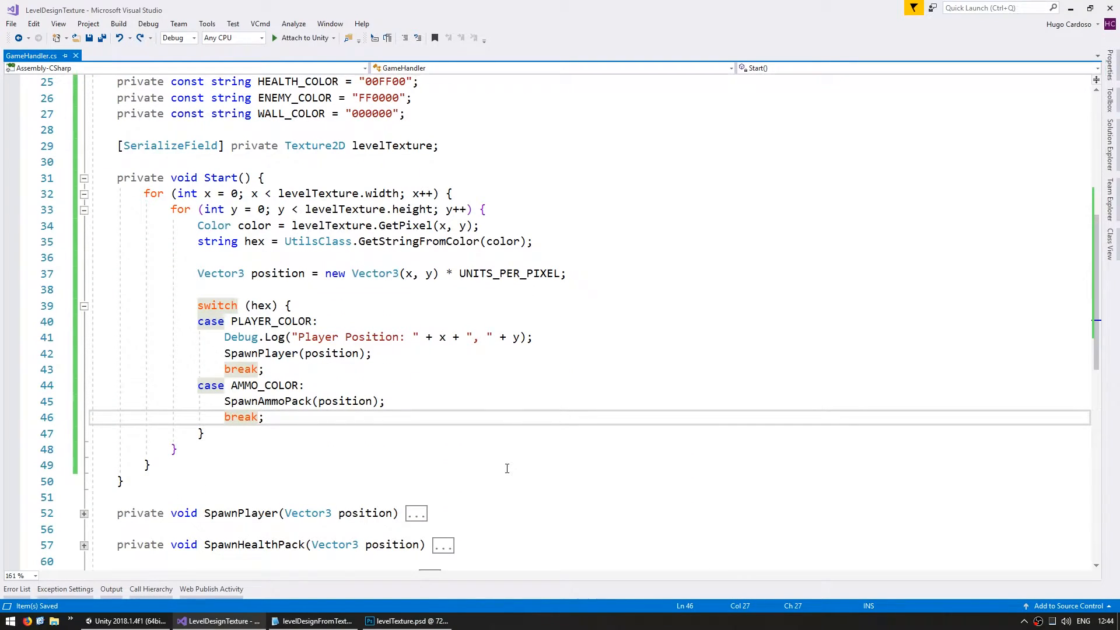
text(case Hea)
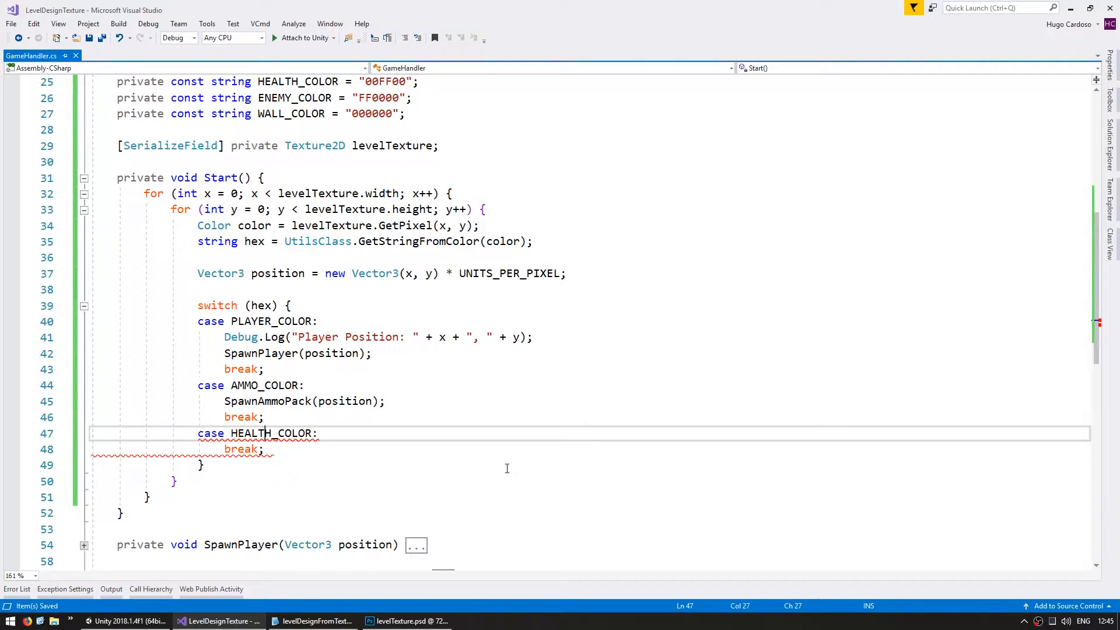
text(SpawnHealthPack(position);)
text(case ENEMY_COLOR:)
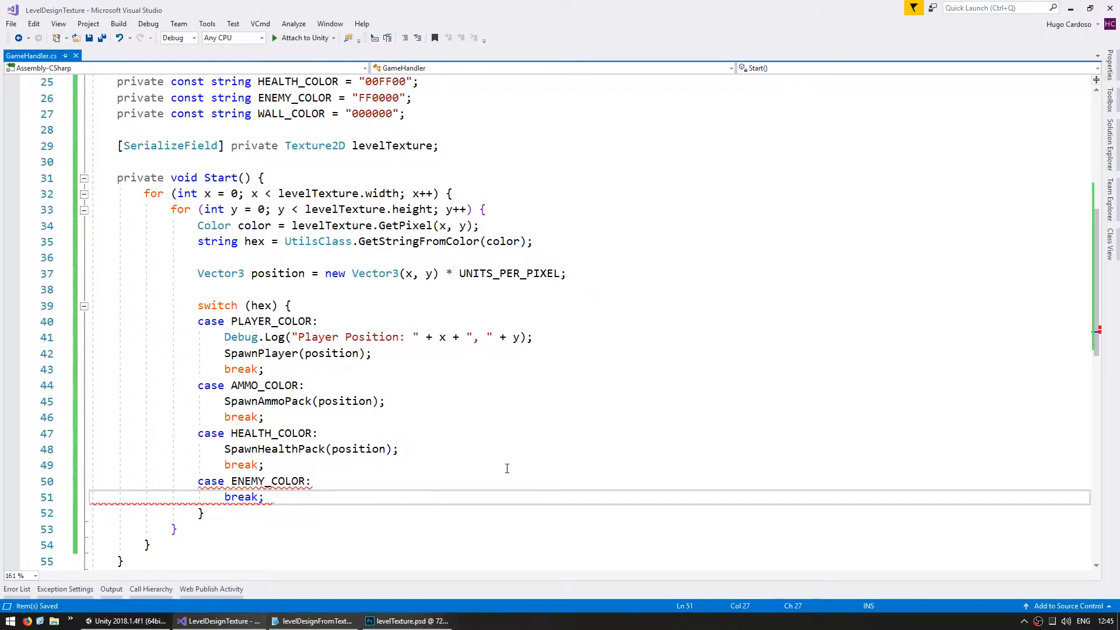
text(SpawnEnemy(position);)
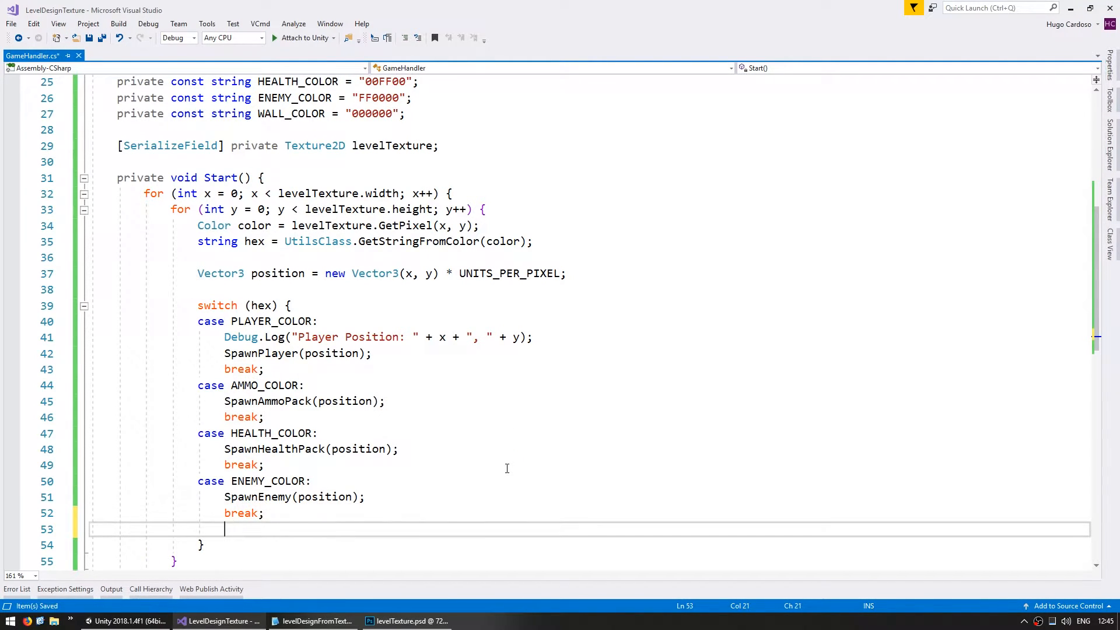
text(case)
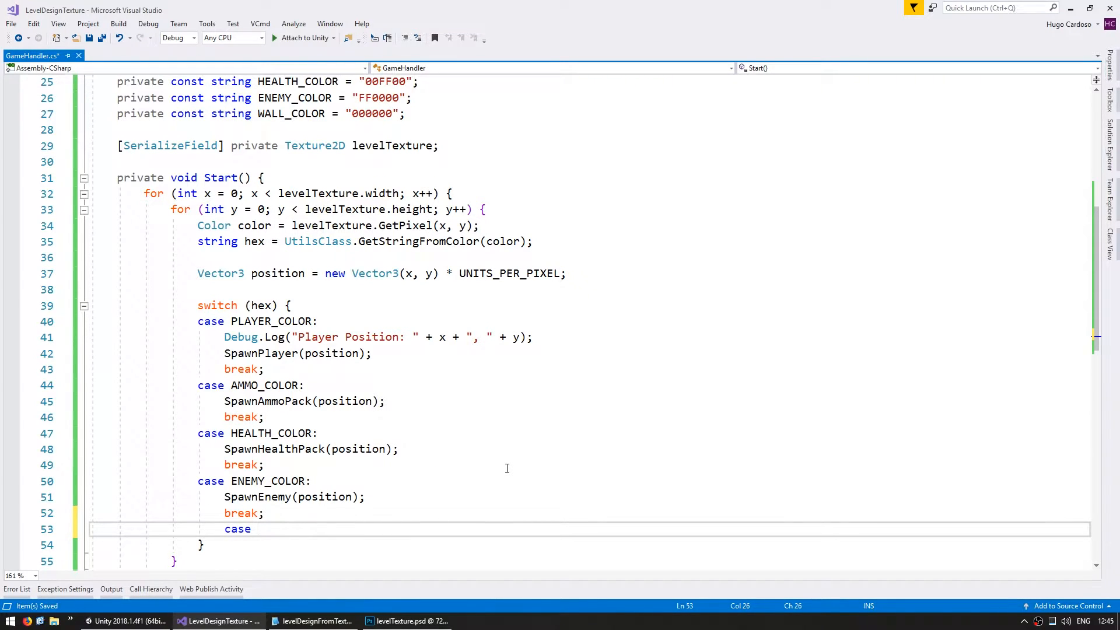
text(WALL_COLOR:)
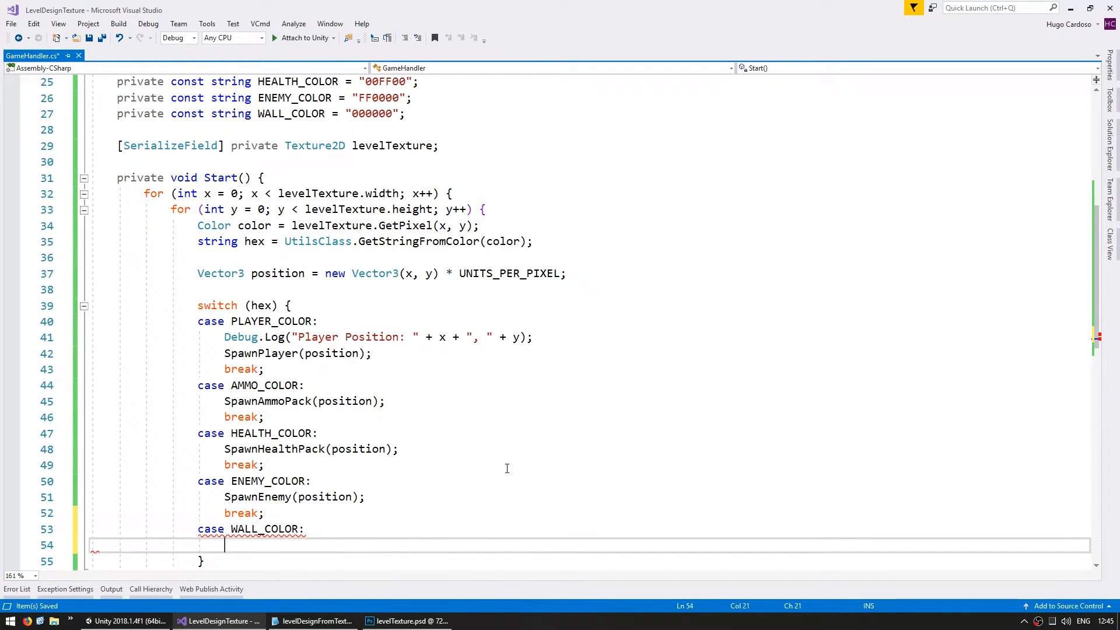
text(SpawnWall();)
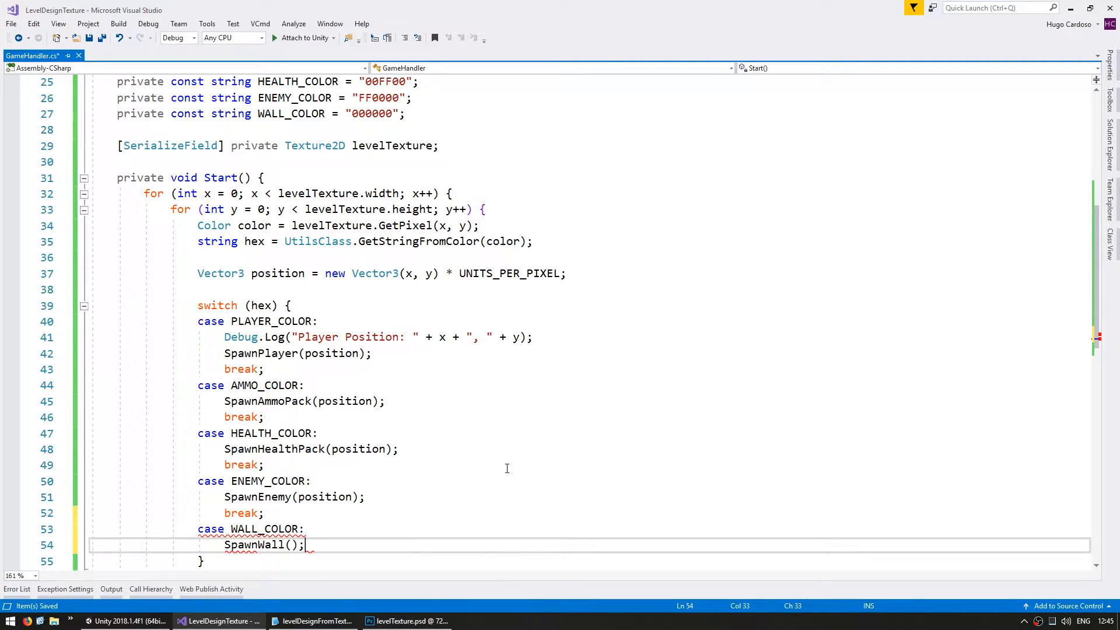
text(position);)
text(break;)
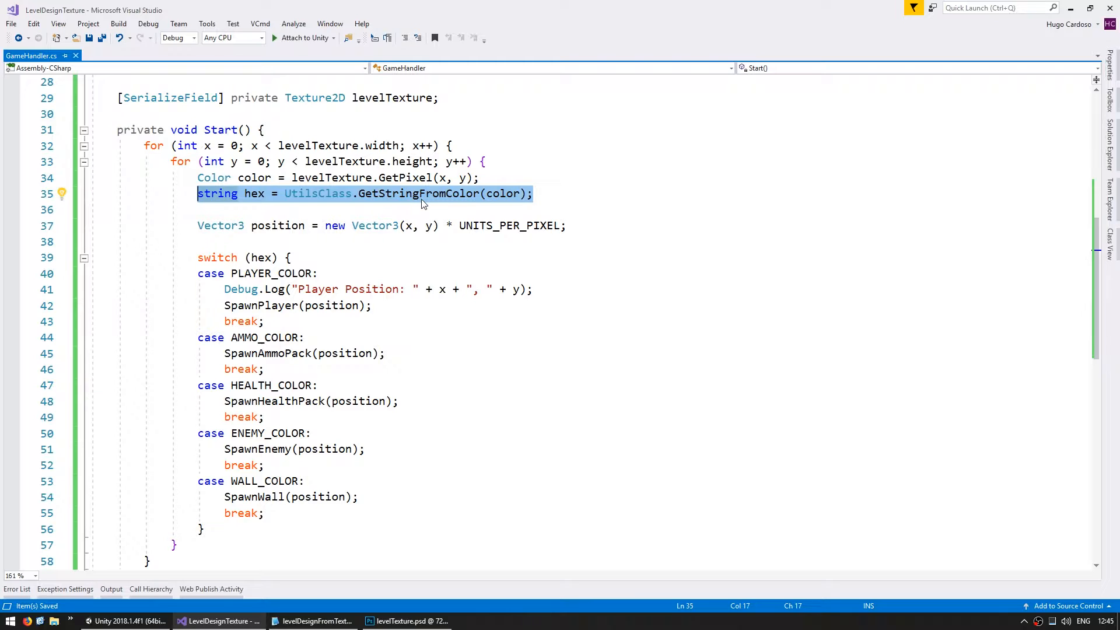
click(243, 305)
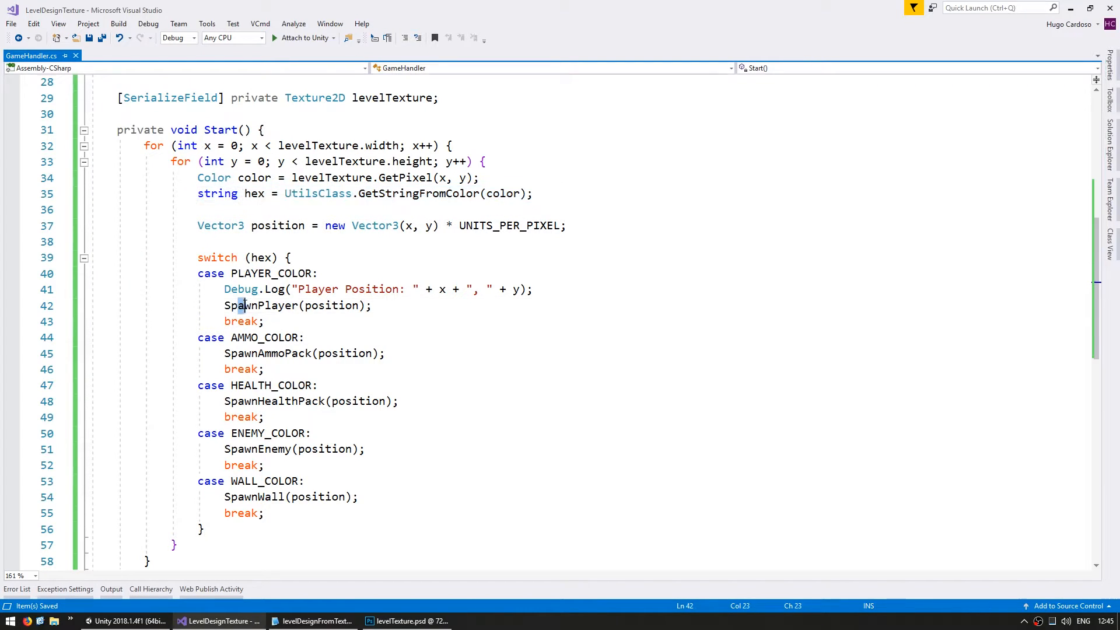
double_click(268, 401)
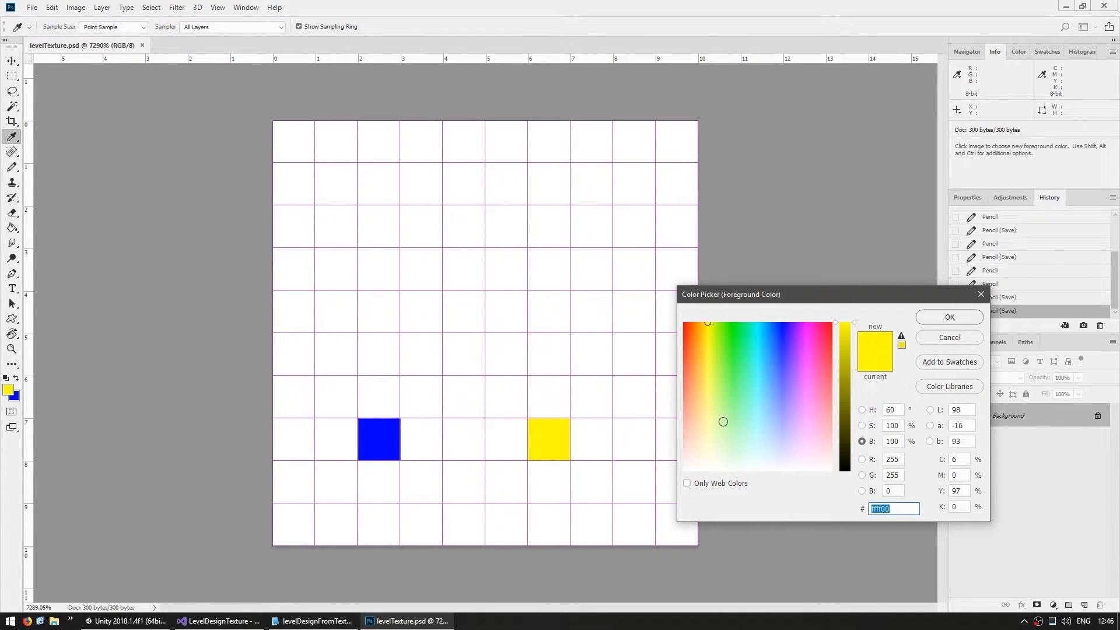
Step: Paint a green 00ff0e health pixel to the left of the yellow one
text(00ff1e)
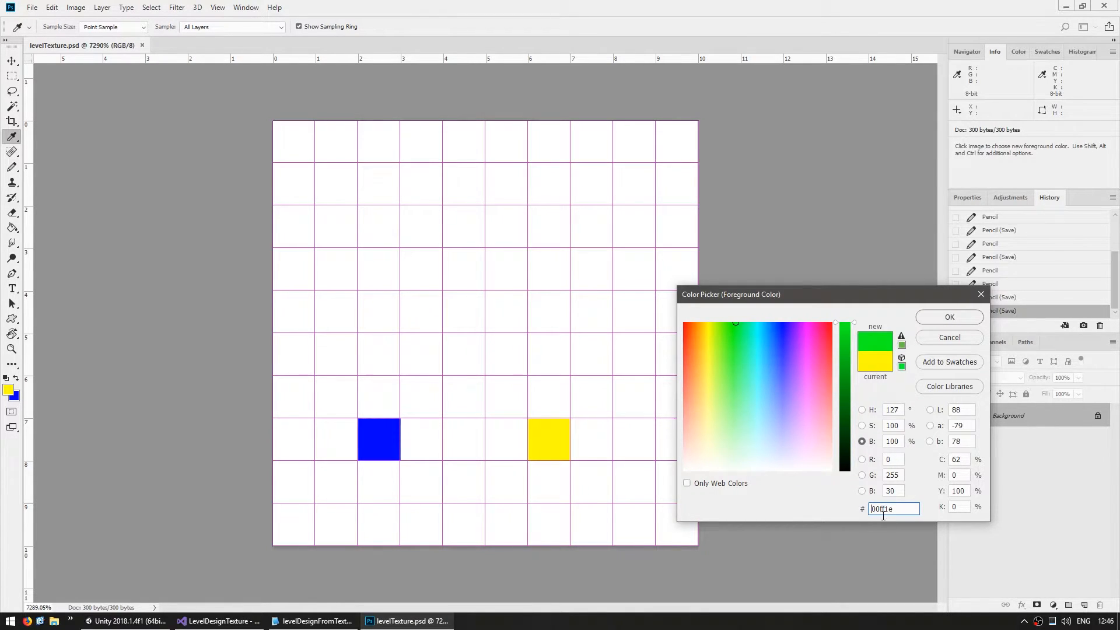
text(00ff0e)
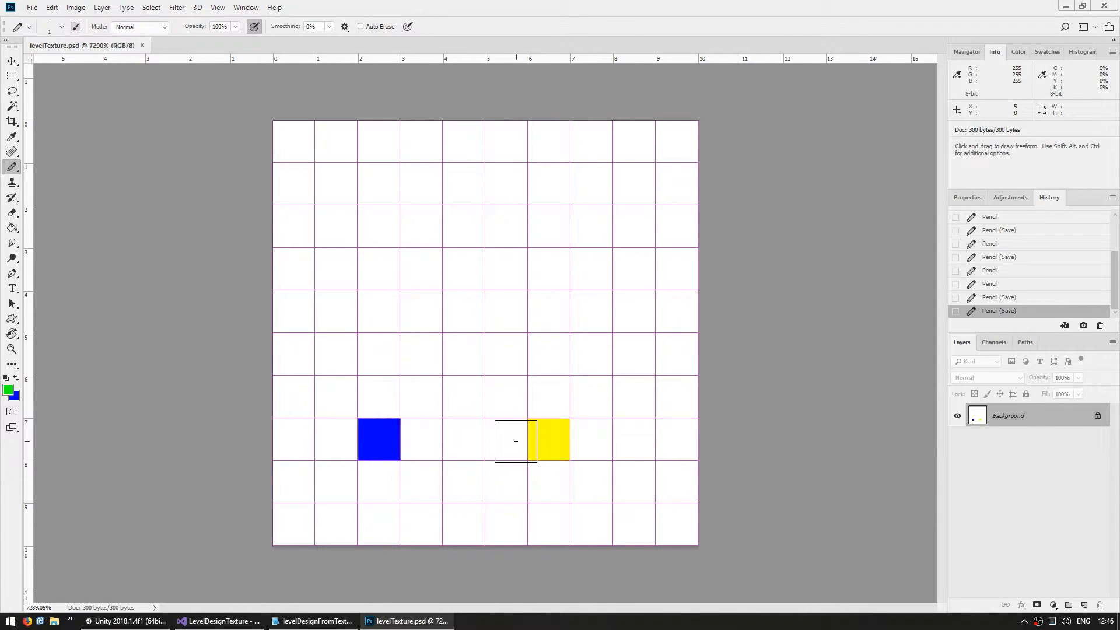
click(506, 440)
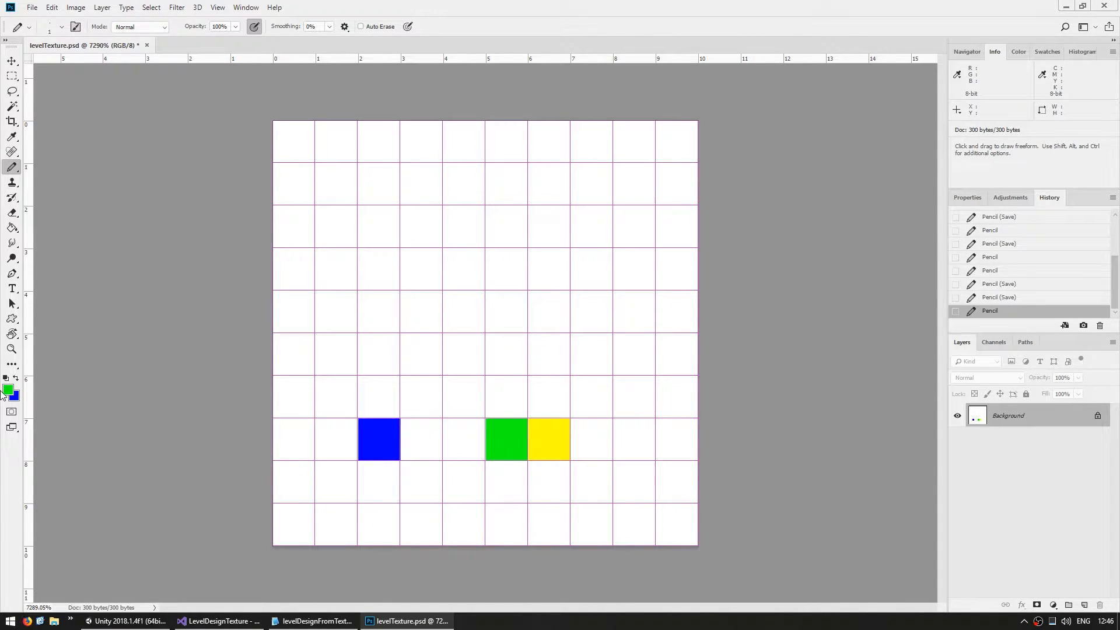
Step: Paint a black bottom wall row and a red enemy pixel in the top-right cell
click(9, 391)
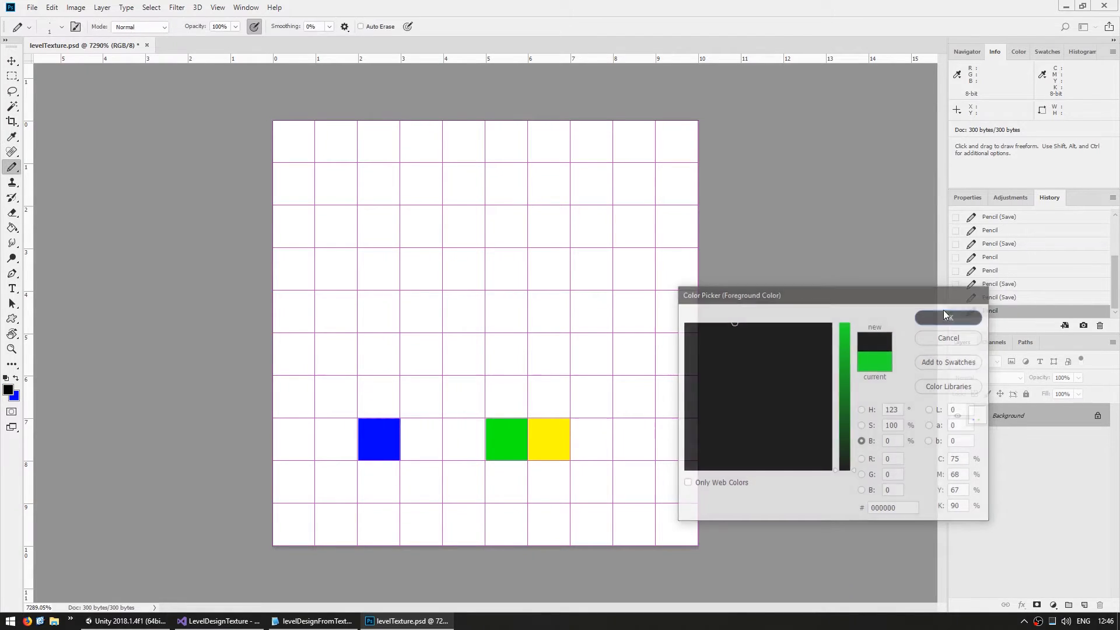
click(948, 316)
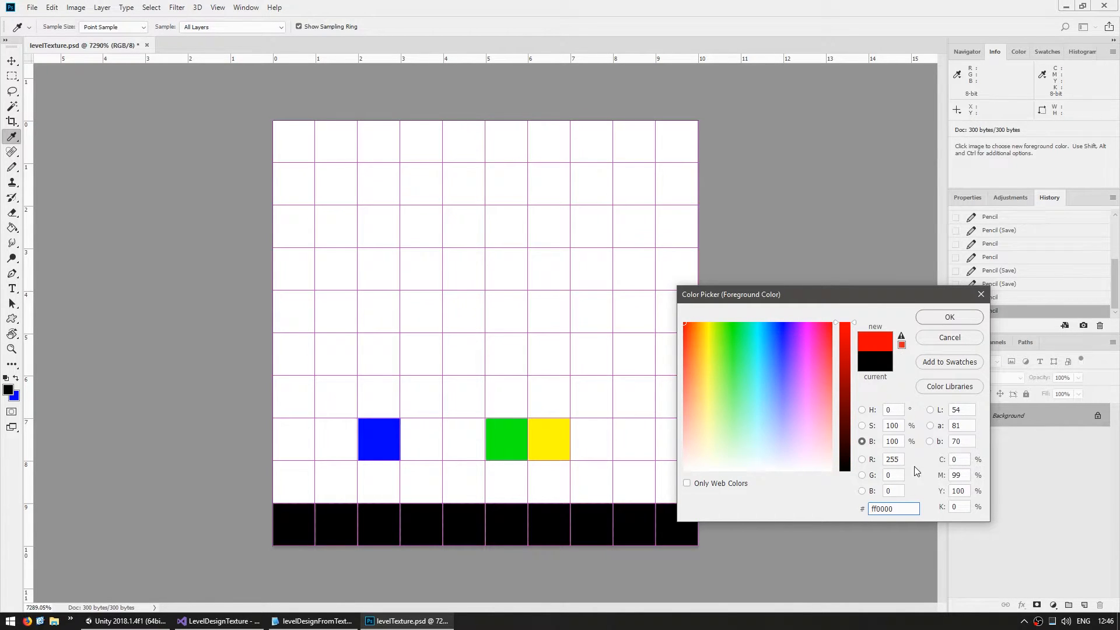
click(949, 317)
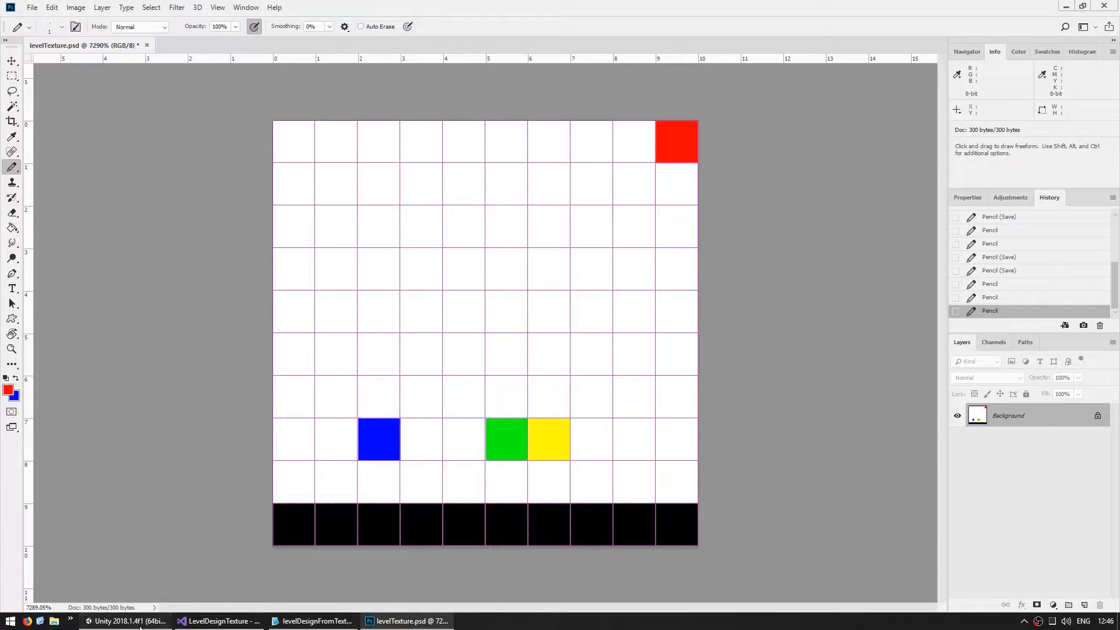
click(129, 620)
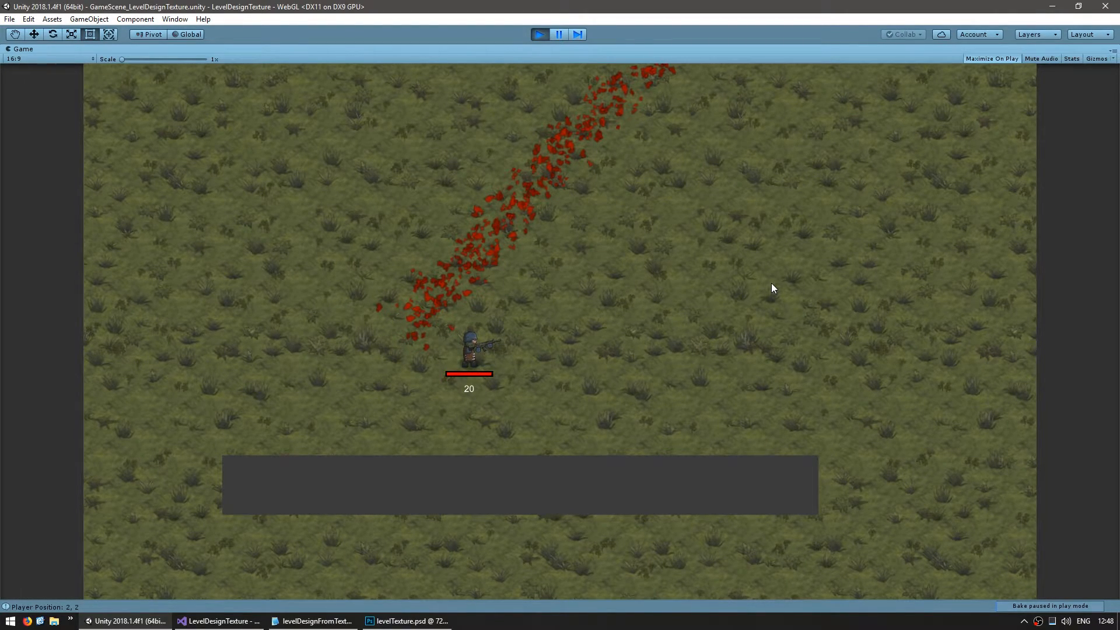
Step: Play the level, shoot the red-pixel enemy, and return to GameHandler's colour switch
click(222, 620)
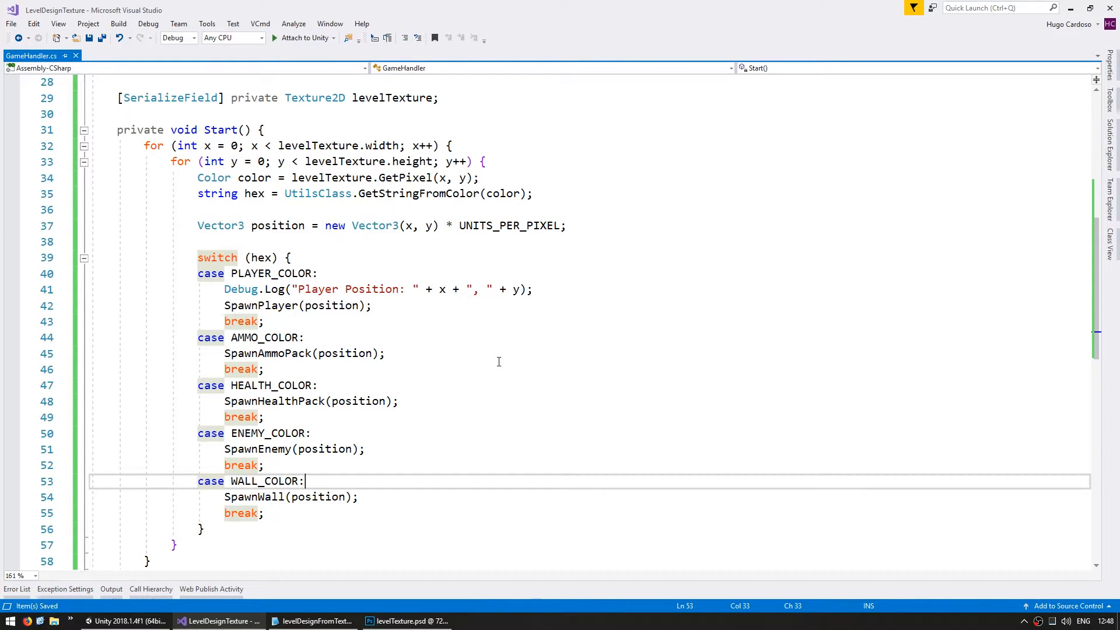
Step: Resize the level texture canvas width from 10 to 100 pixels
click(407, 621)
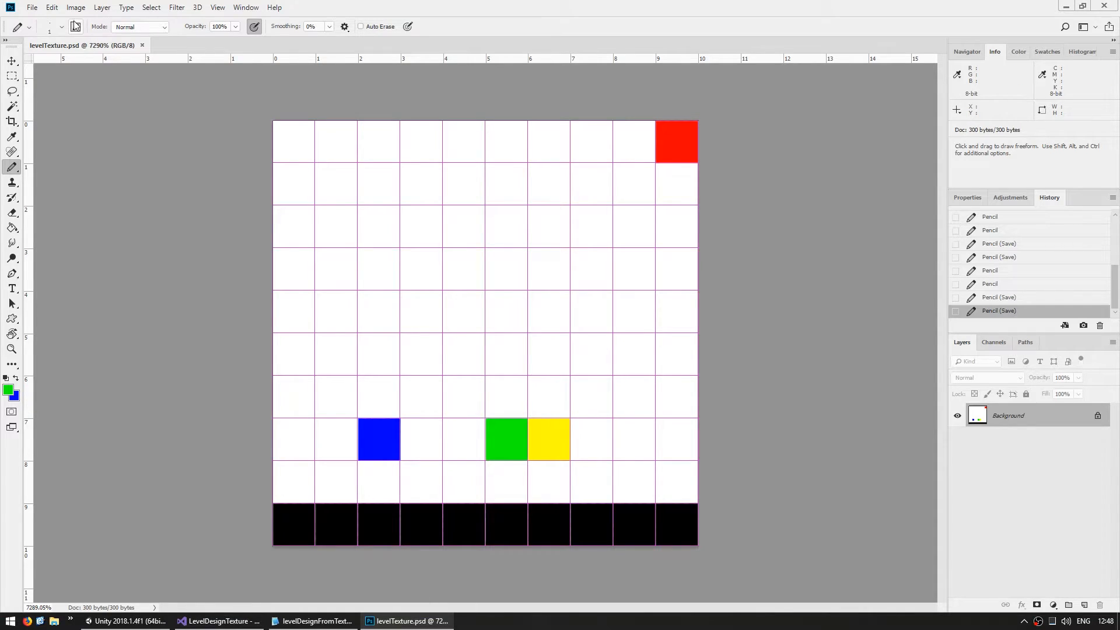
click(75, 7)
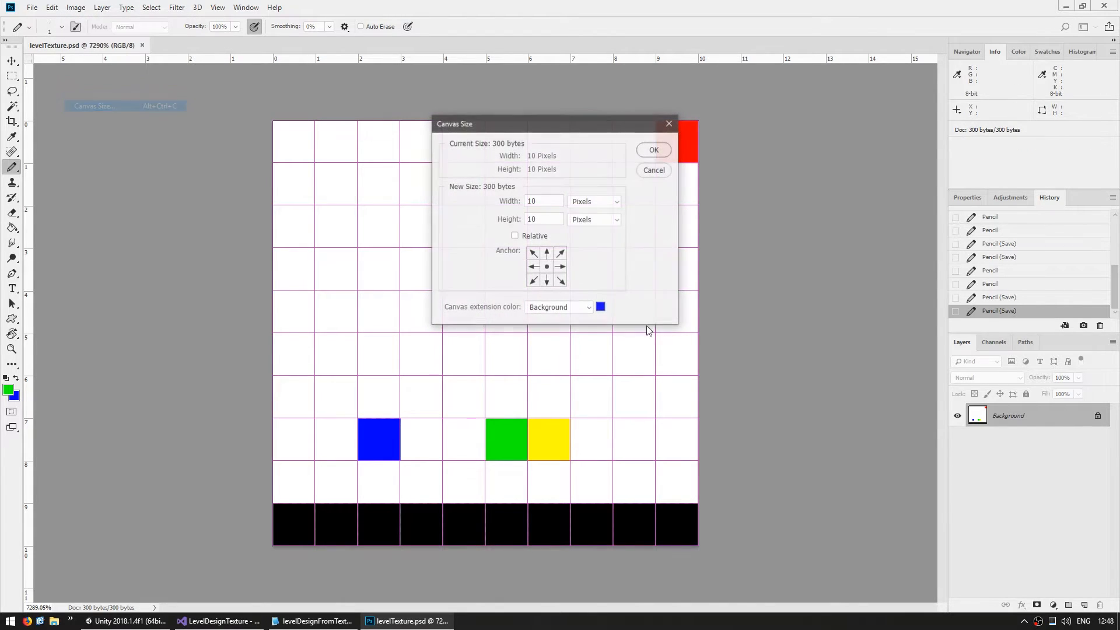
click(543, 201)
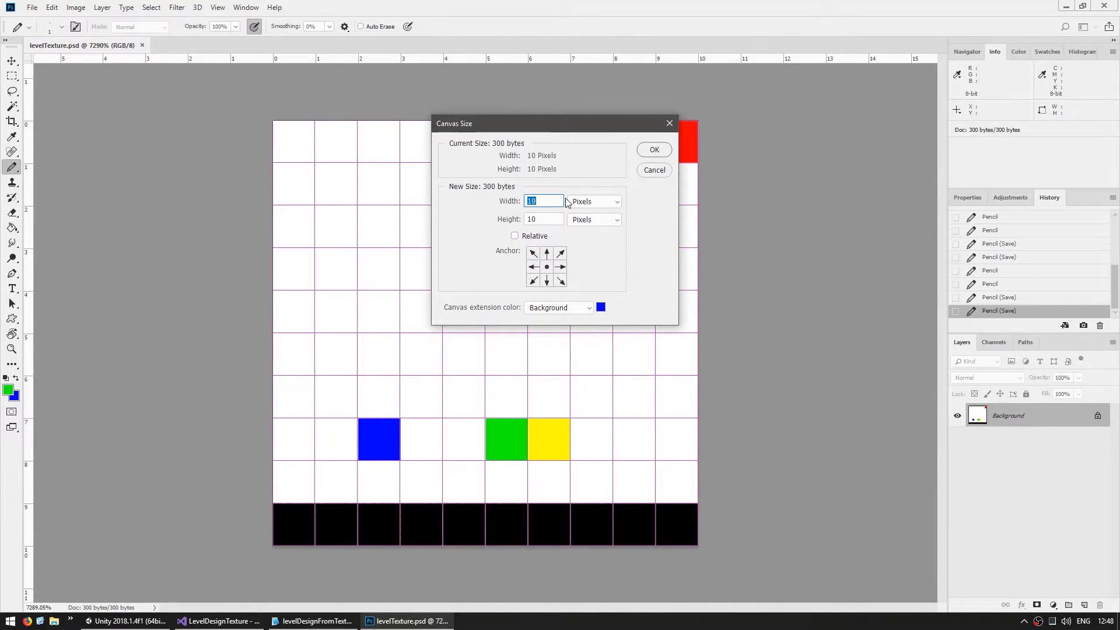
text(100)
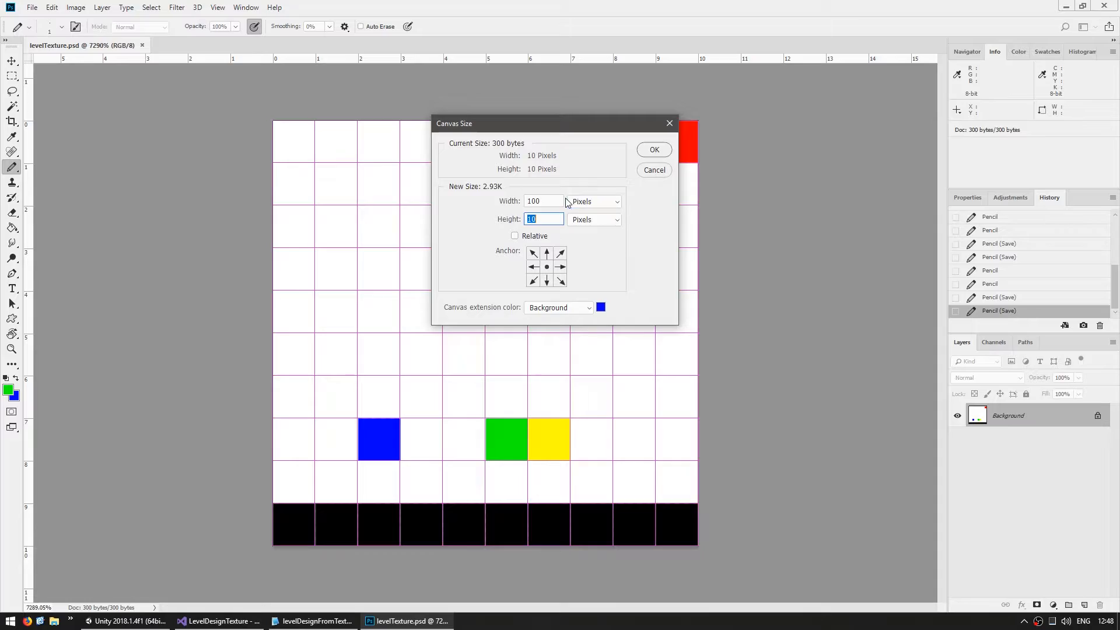
click(652, 149)
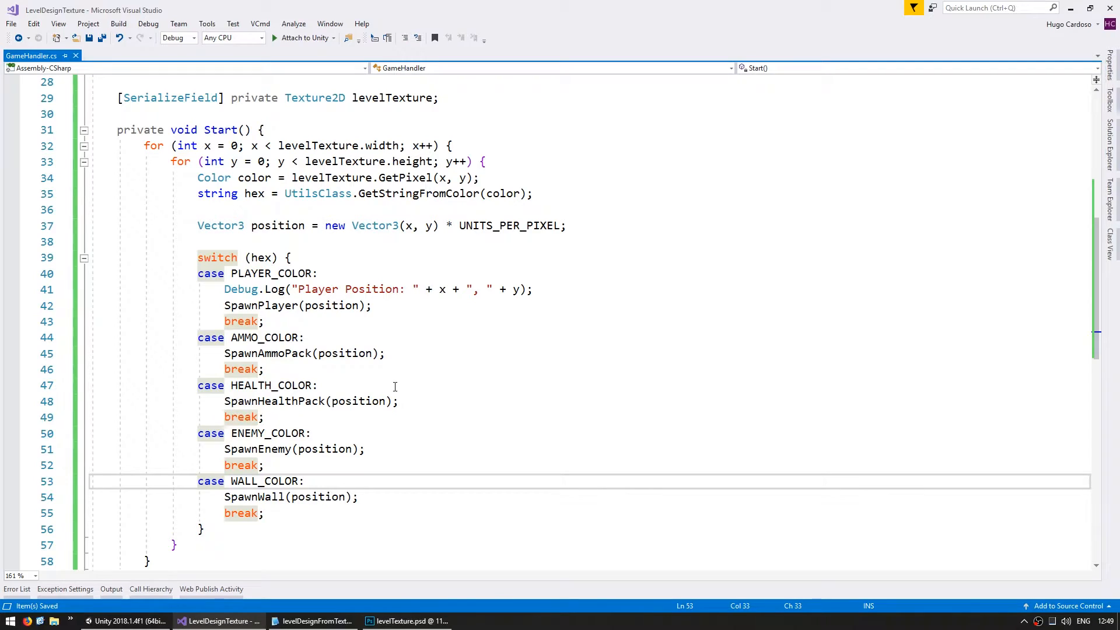
mouse_move(457, 364)
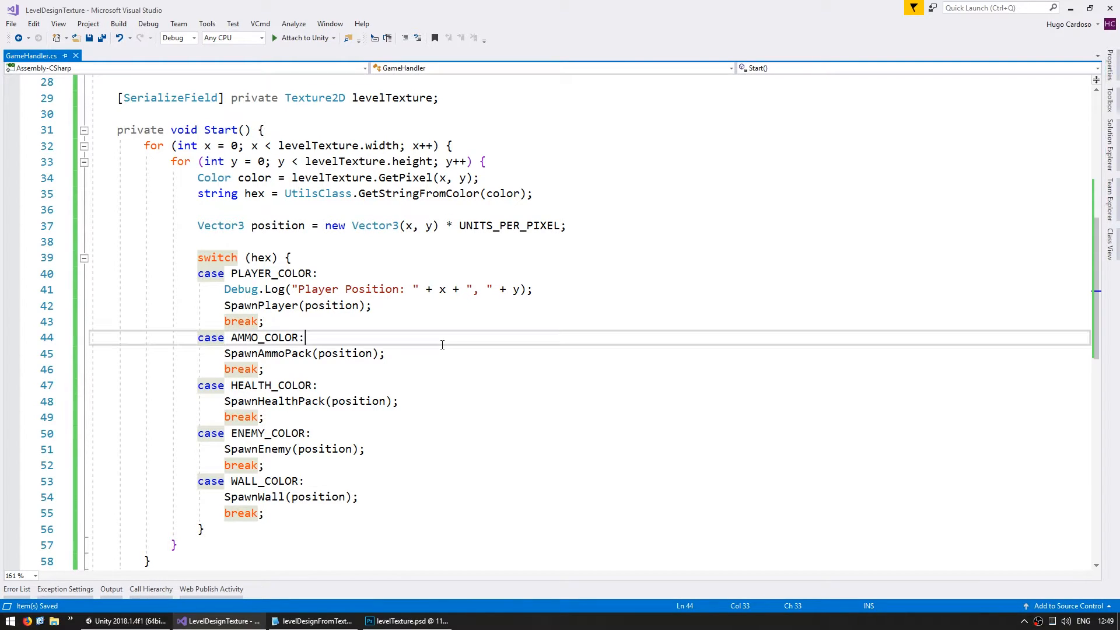
Step: Write a loop over levelTexture.width computing each border wall's scaled position
scroll(down, 3)
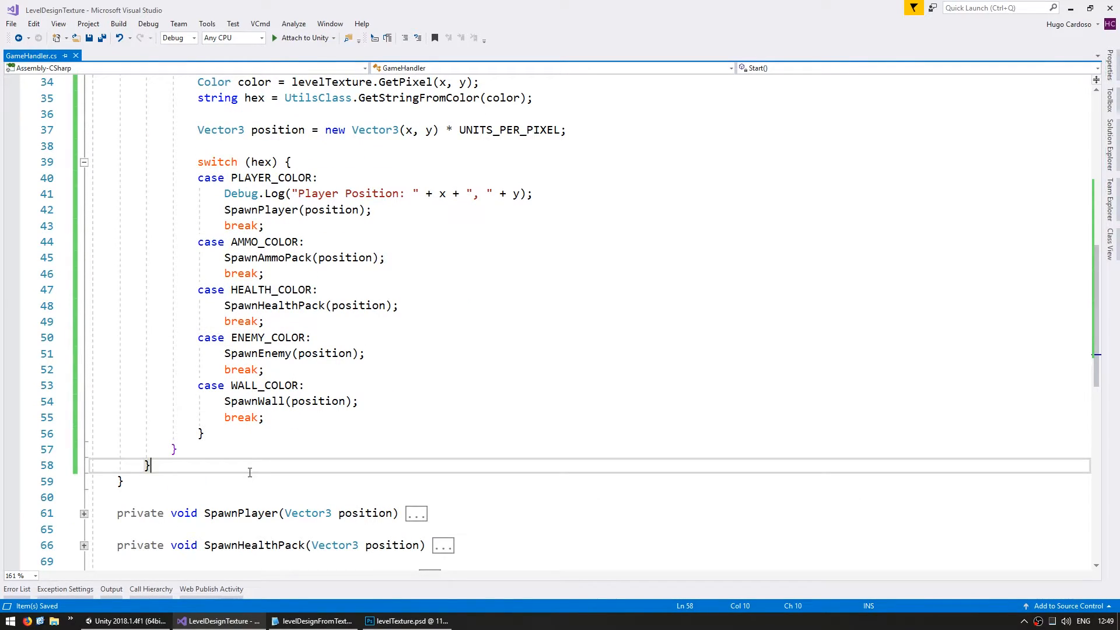
text(f)
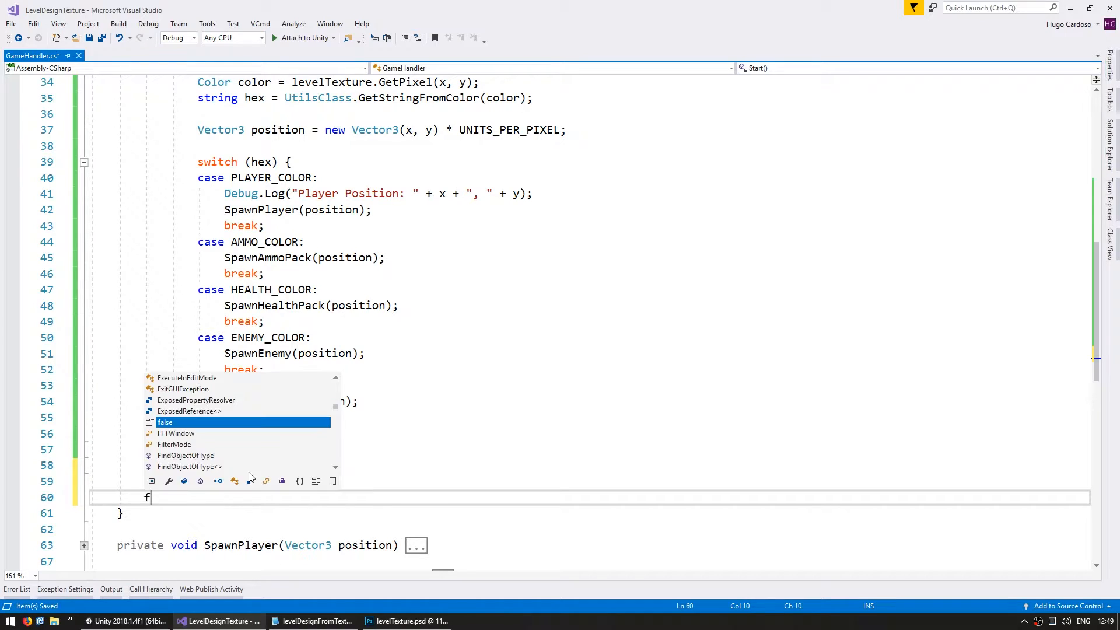
text(or (int x)
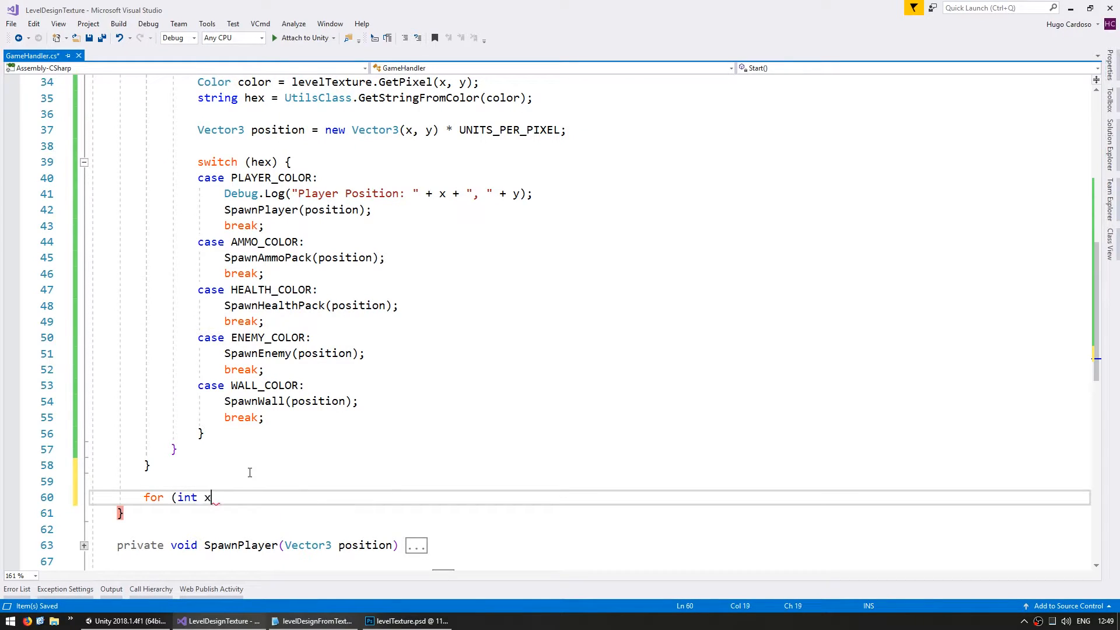
text(=0; x<)
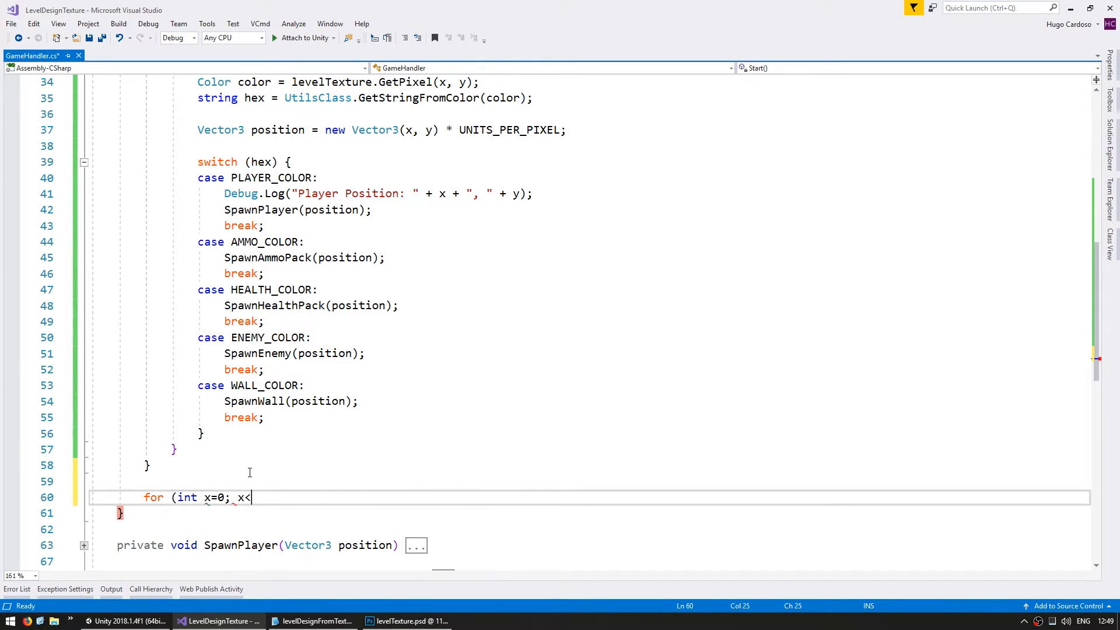
text(levelTexture.)
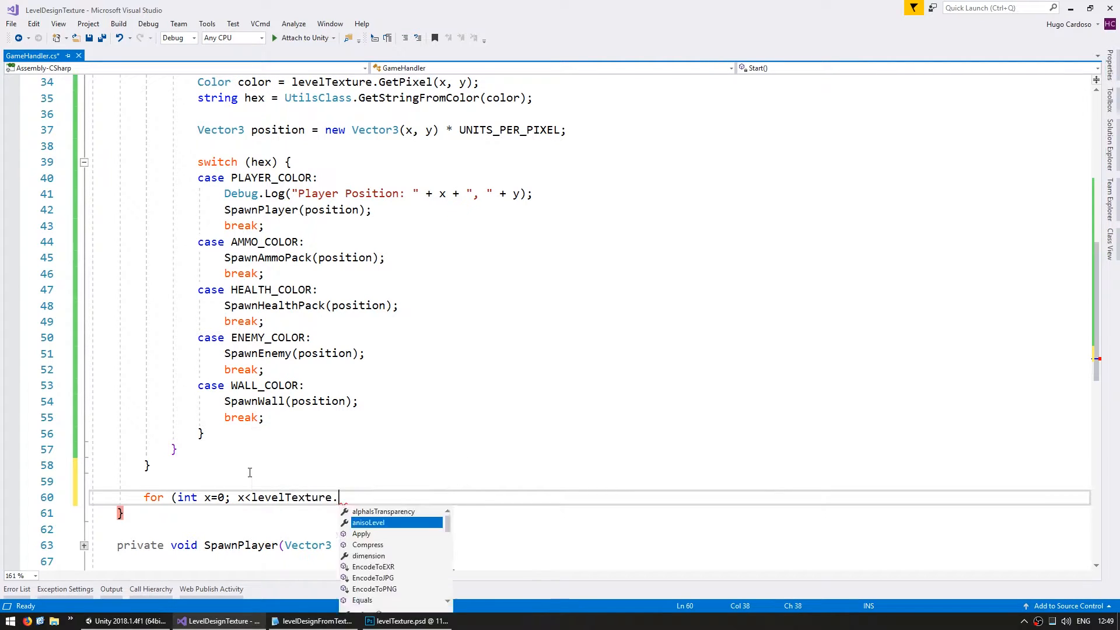
text(width; x++) {)
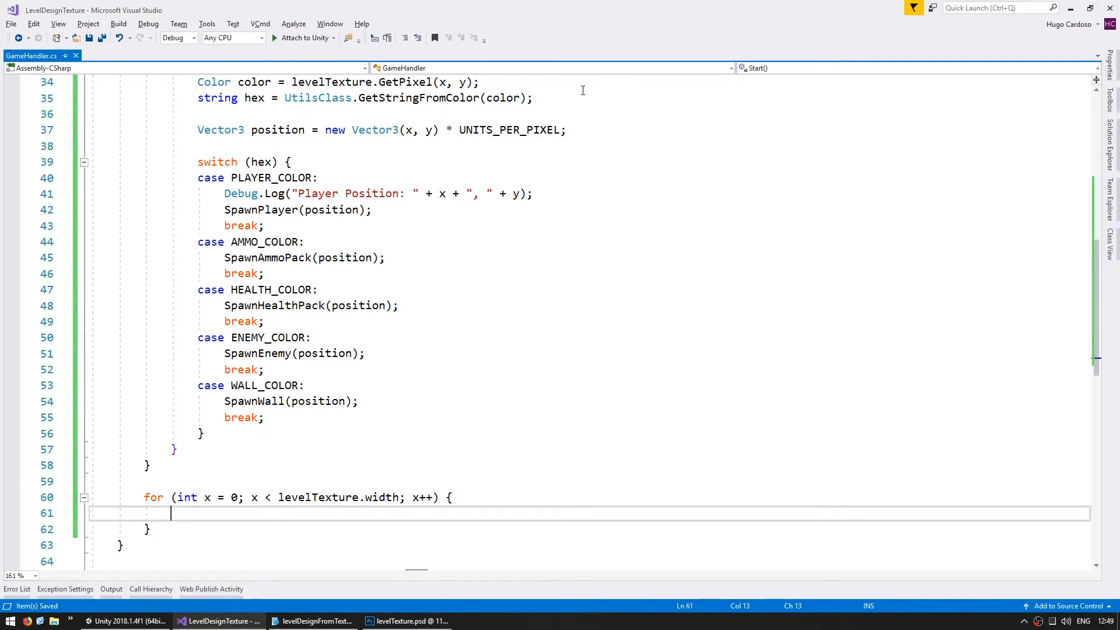
text(Vector3 position = new Vector3(x, y) * UNITS_PER_PIXEL;)
text(SpawnWall(position);)
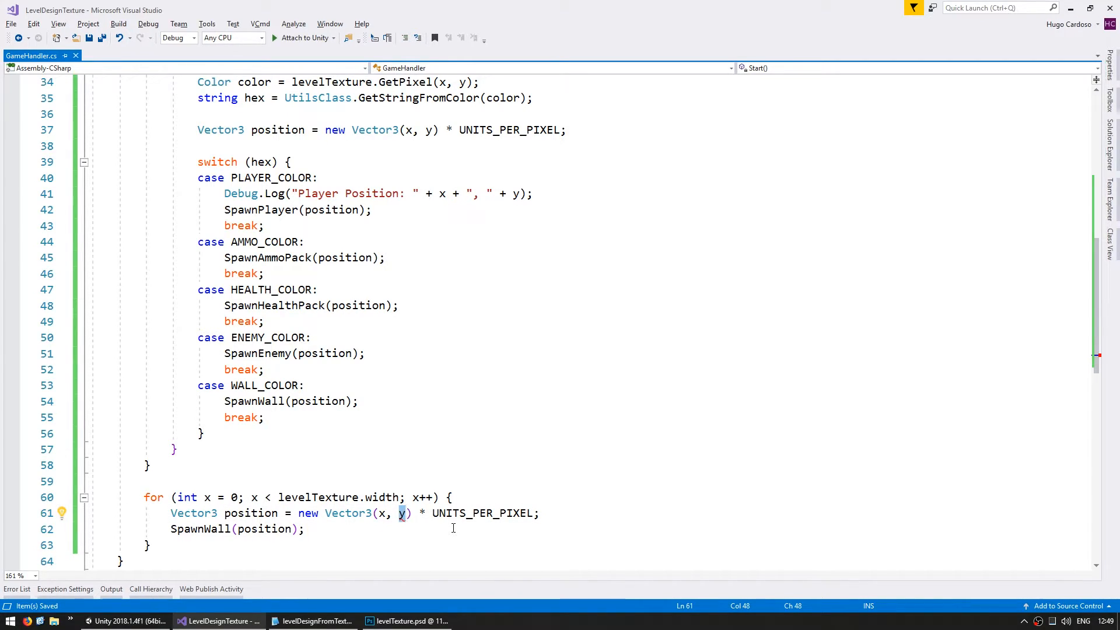
Step: Duplicate the wall loop for the x=-1, x=width, y=-1 and y=height borders
text(-1)
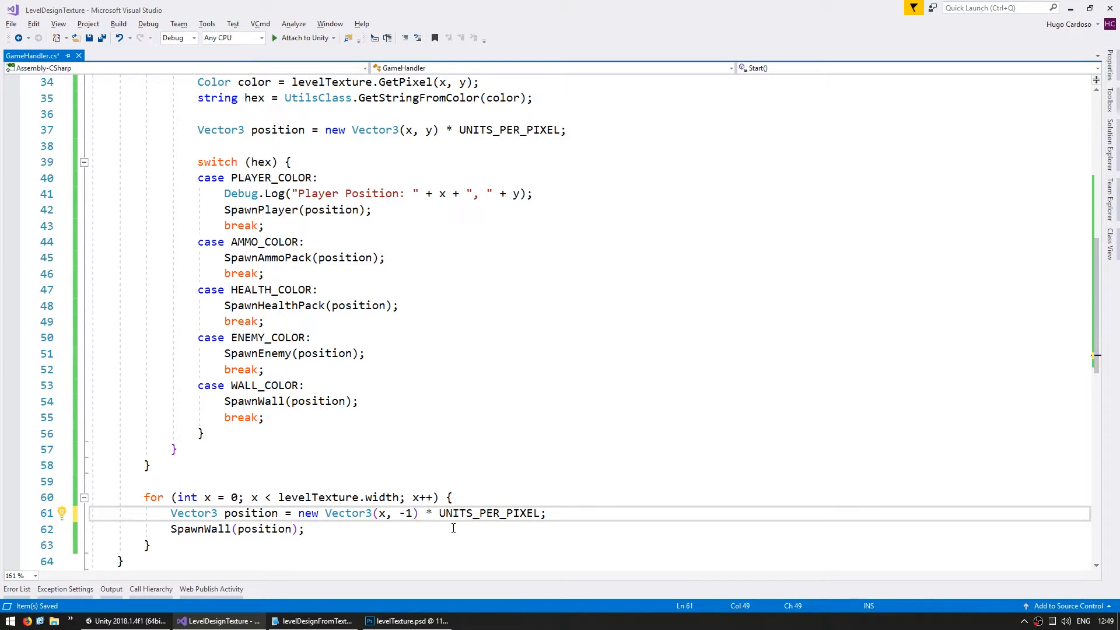
drag(223, 513, 303, 529)
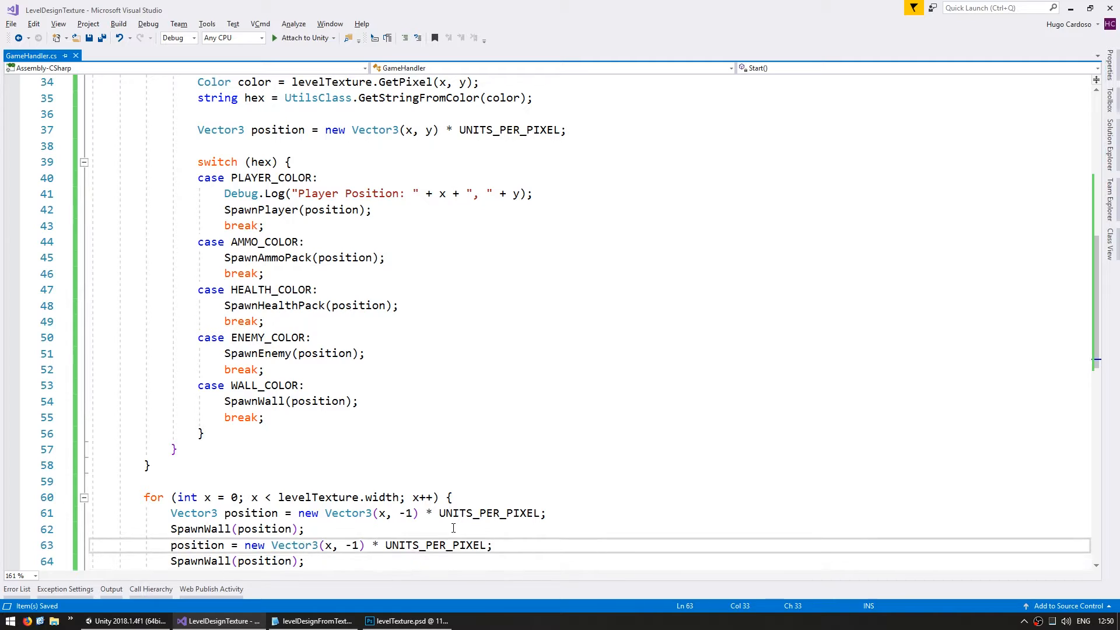
text(levelTexture.height)
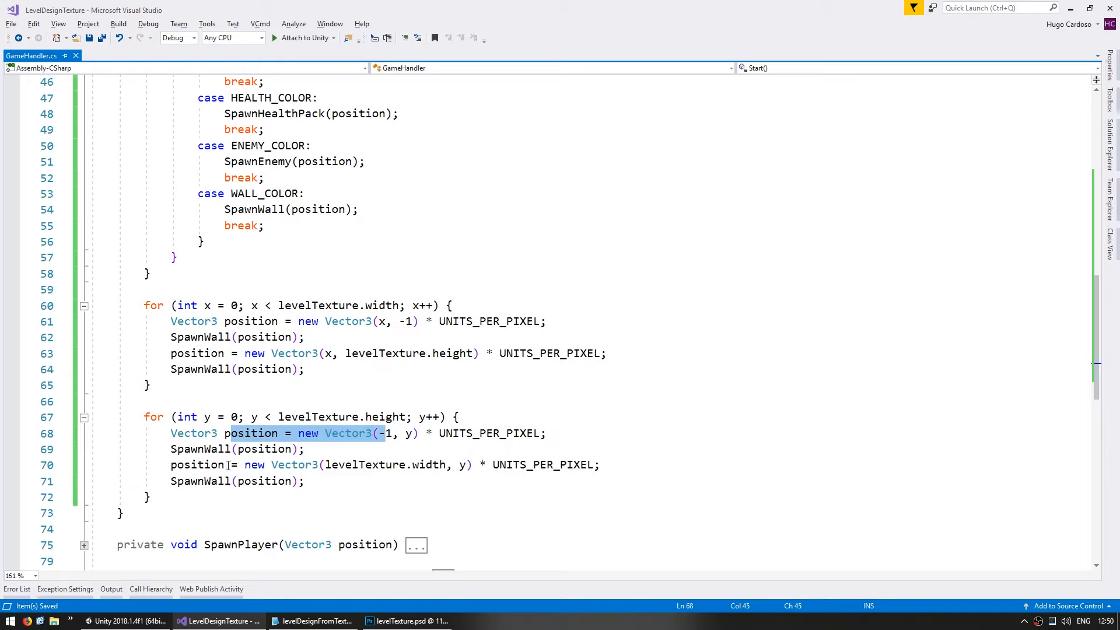
click(437, 481)
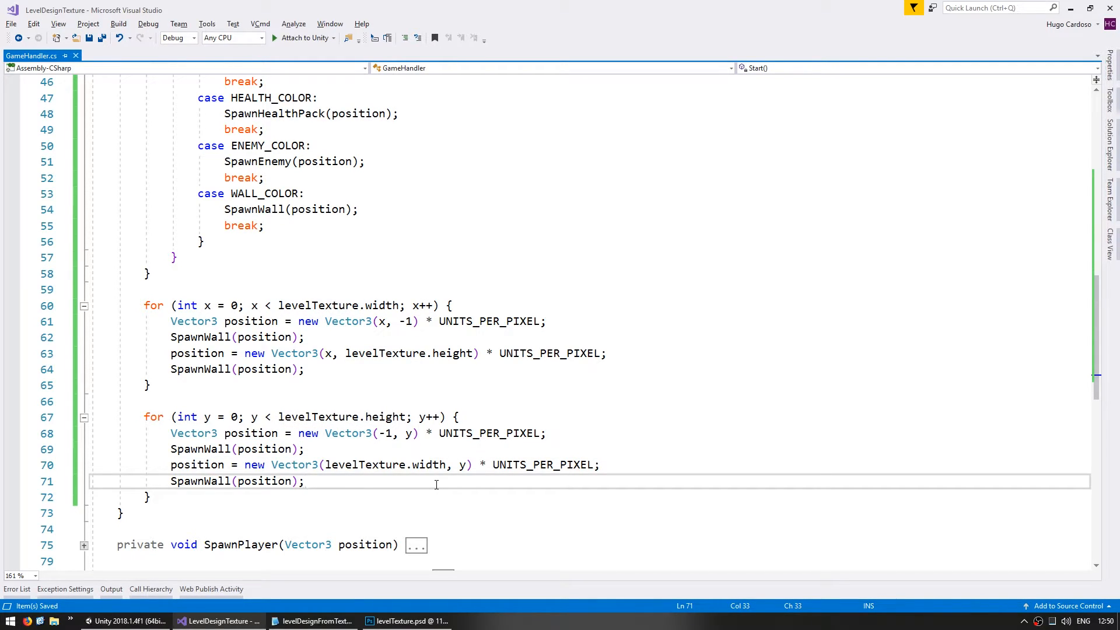
click(407, 621)
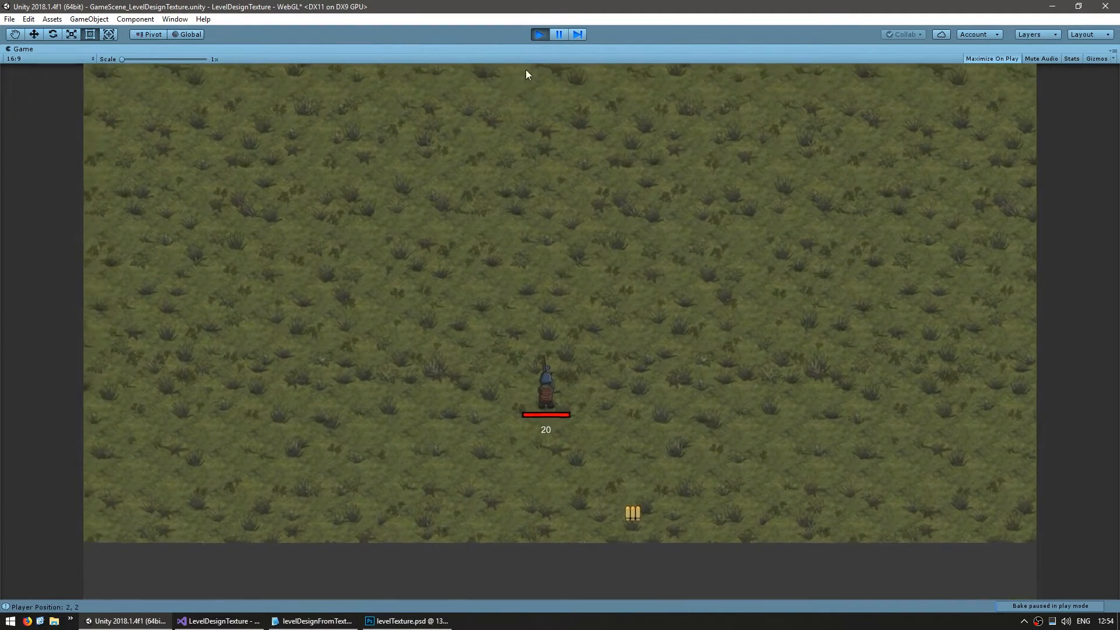
Step: Paint the maze with walls, enemies, ammo, health and player pixels, then test it in Unity
click(407, 620)
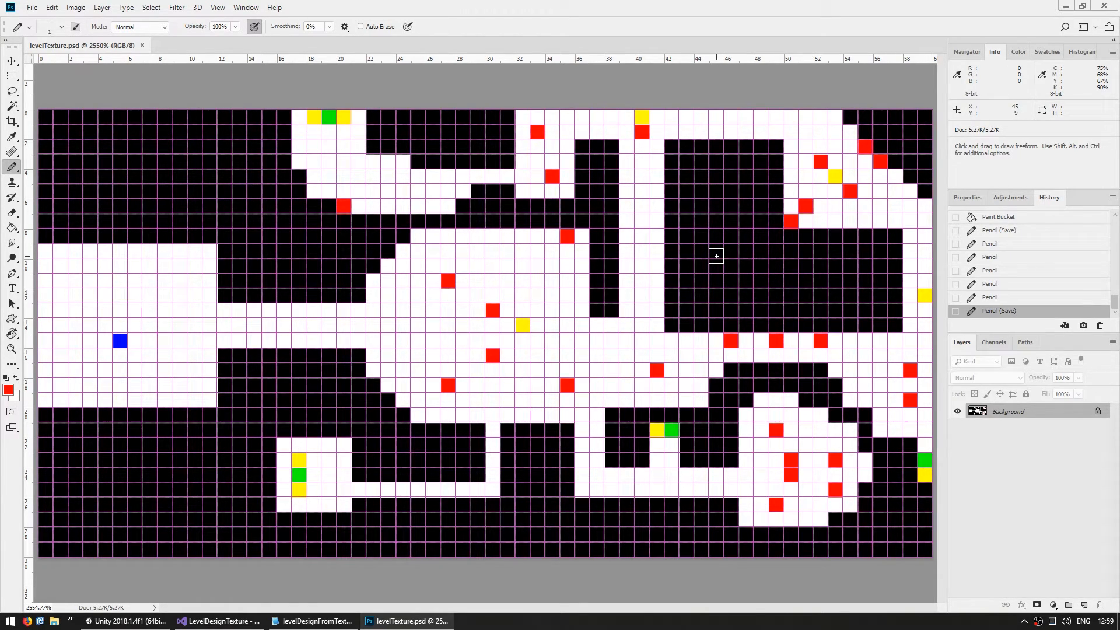
mouse_move(368, 468)
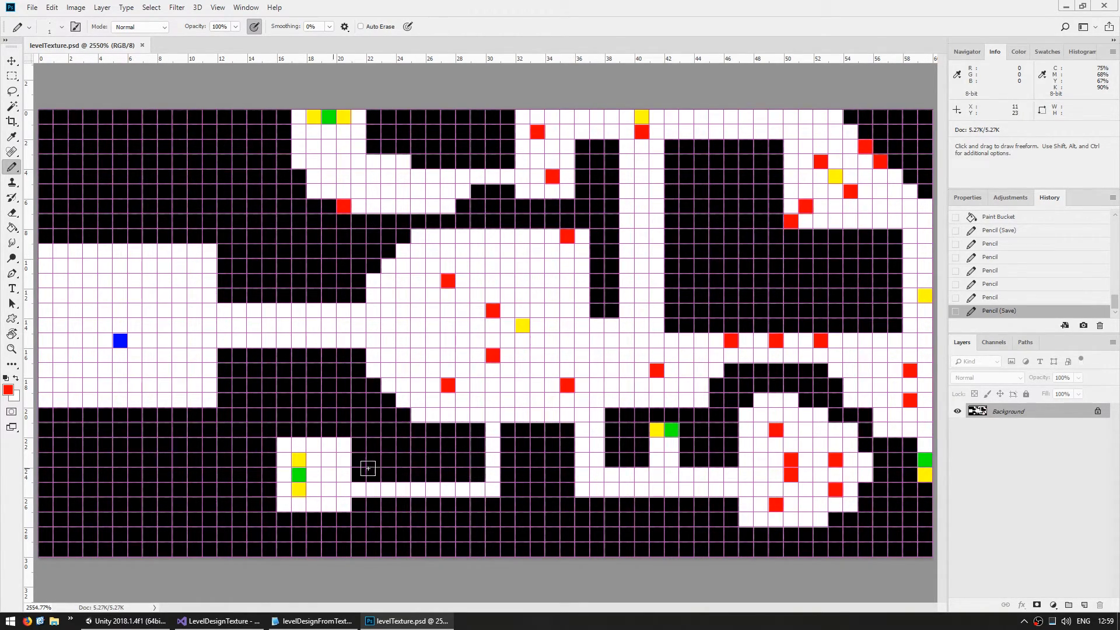
mouse_move(307, 338)
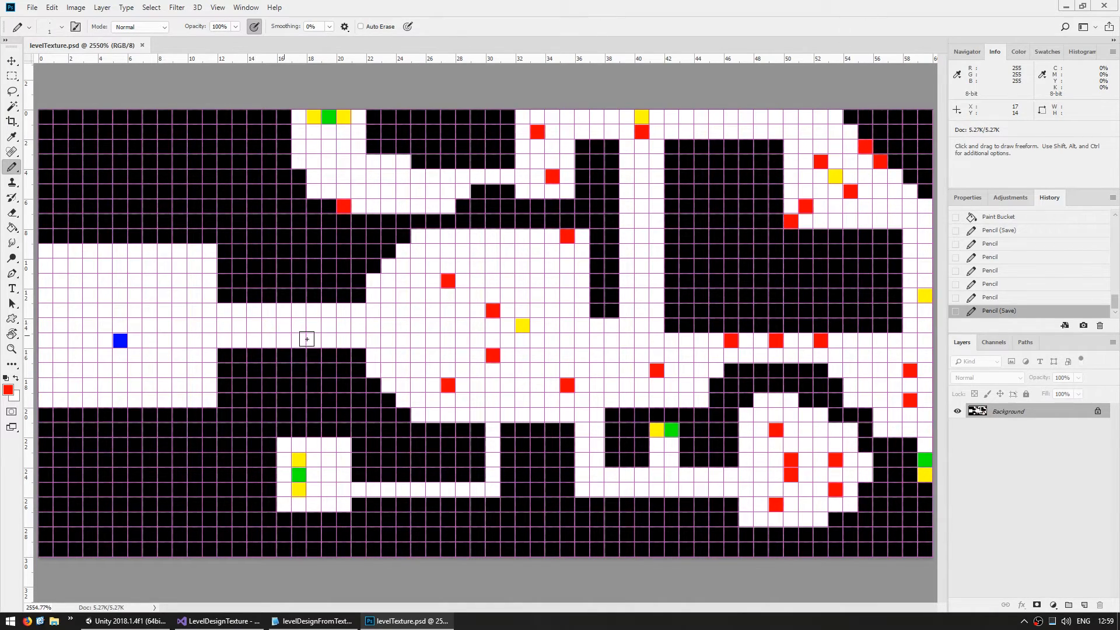
mouse_move(547, 350)
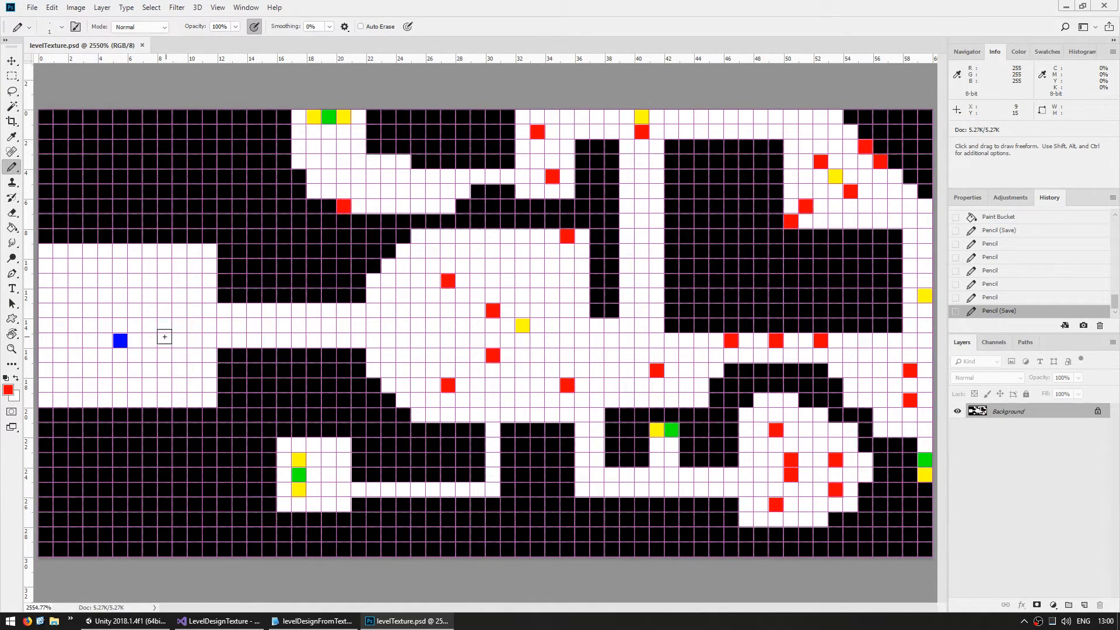
click(130, 621)
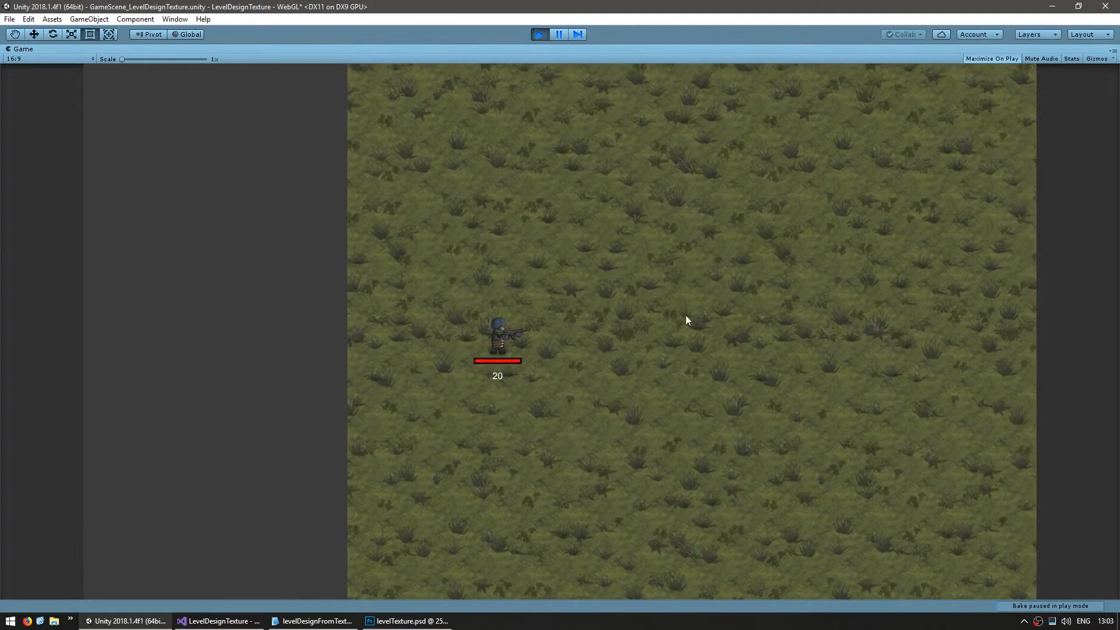